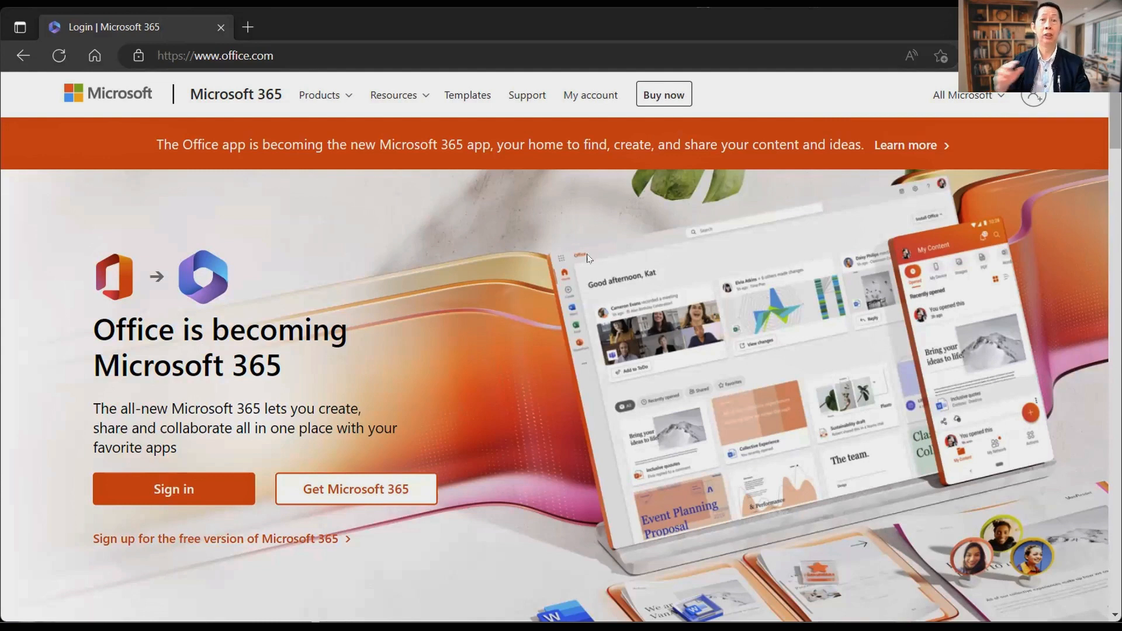
mouse_move(192, 472)
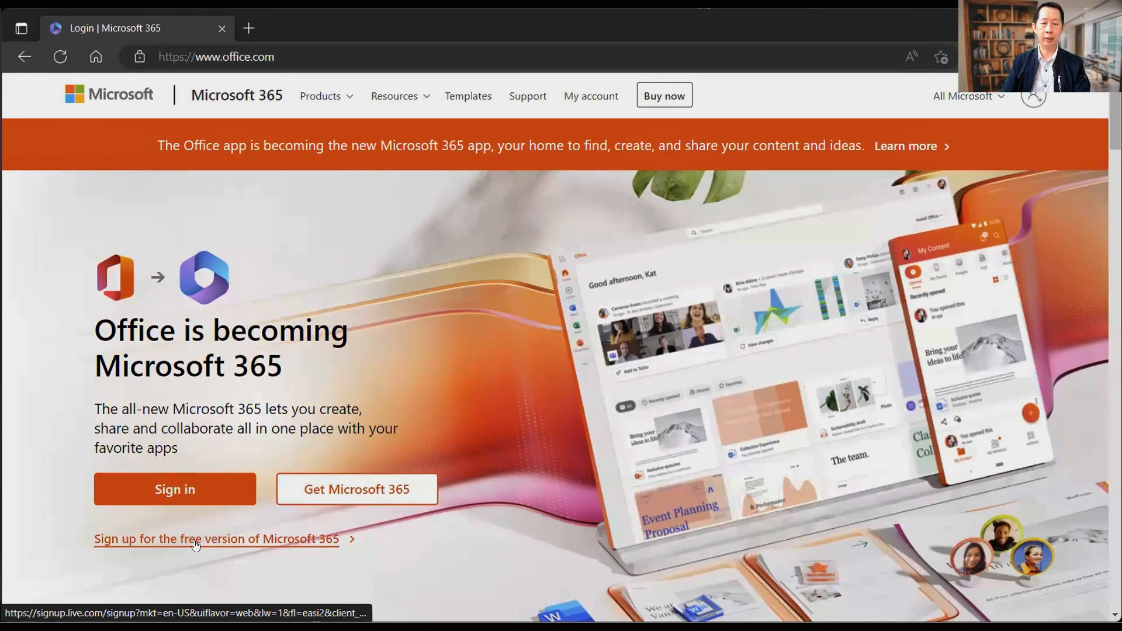
mouse_move(279, 537)
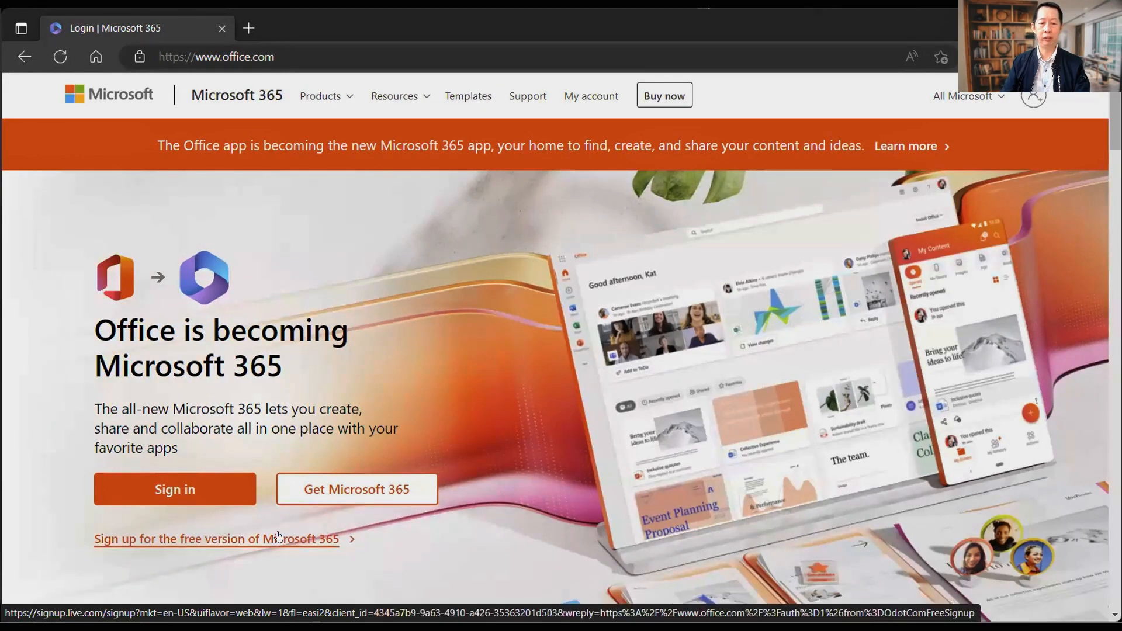
- Go from office.com to the free Microsoft 365 Create account page
click(216, 539)
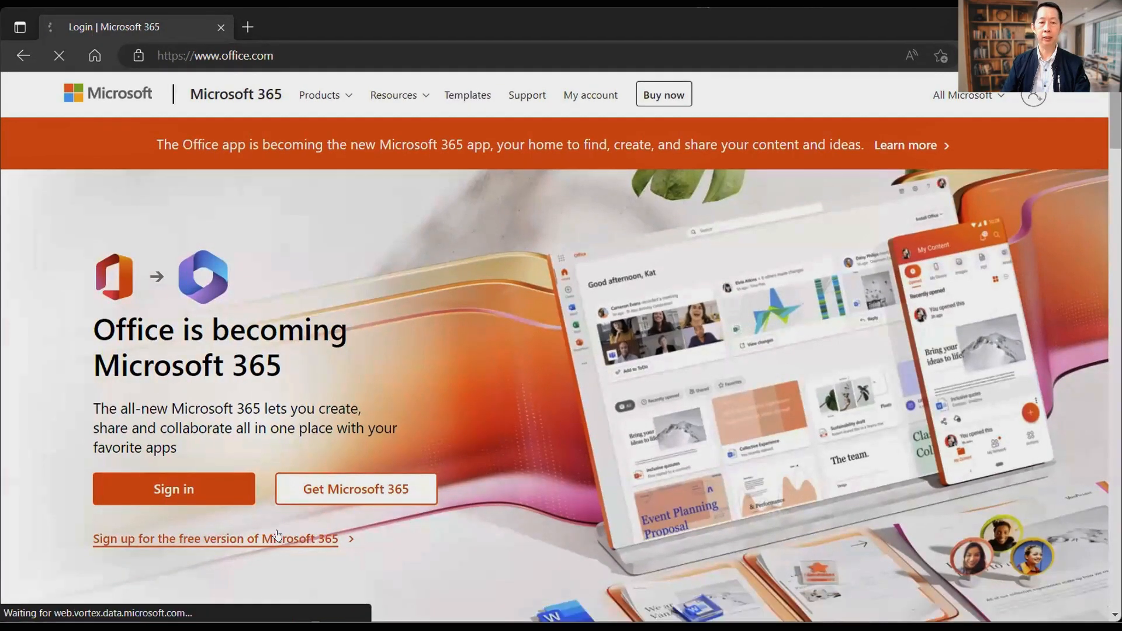
click(214, 539)
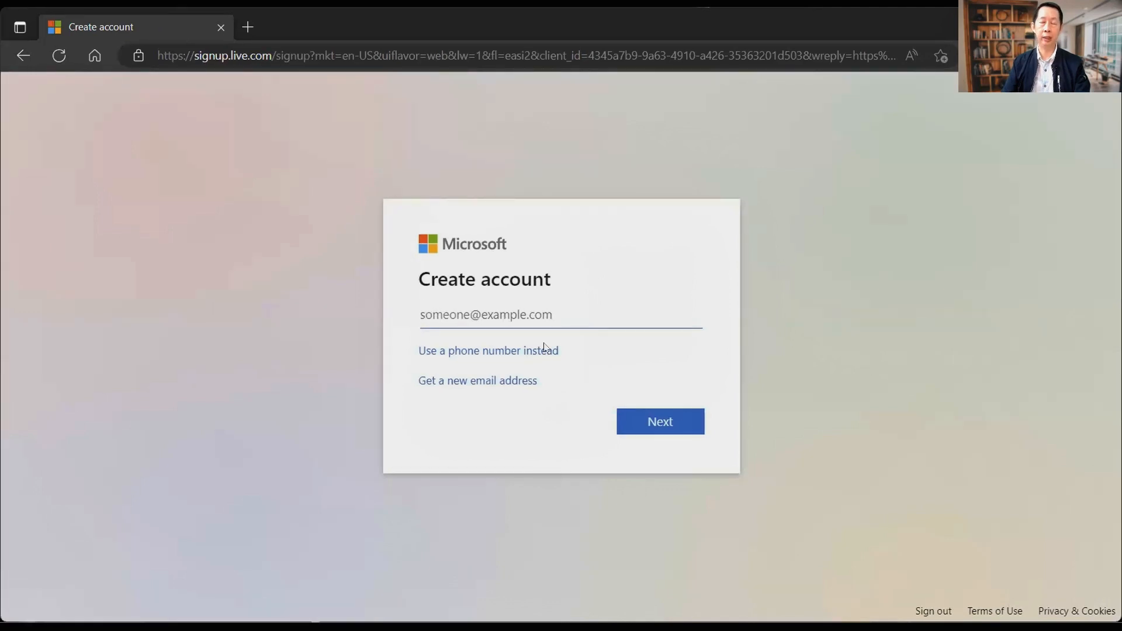
click(487, 314)
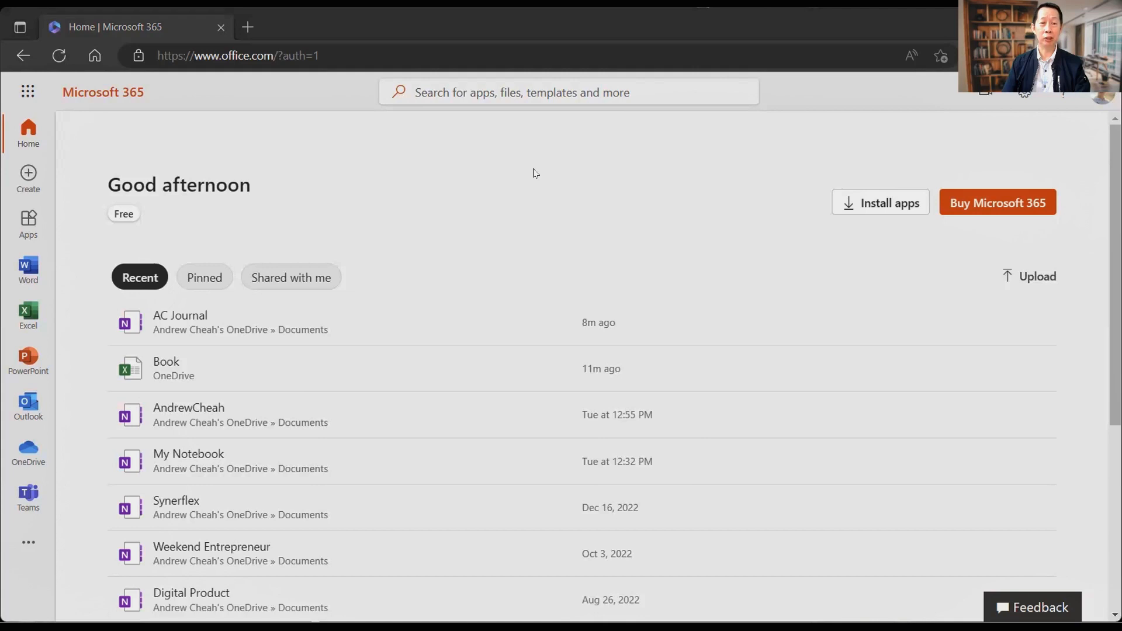
mouse_move(514, 170)
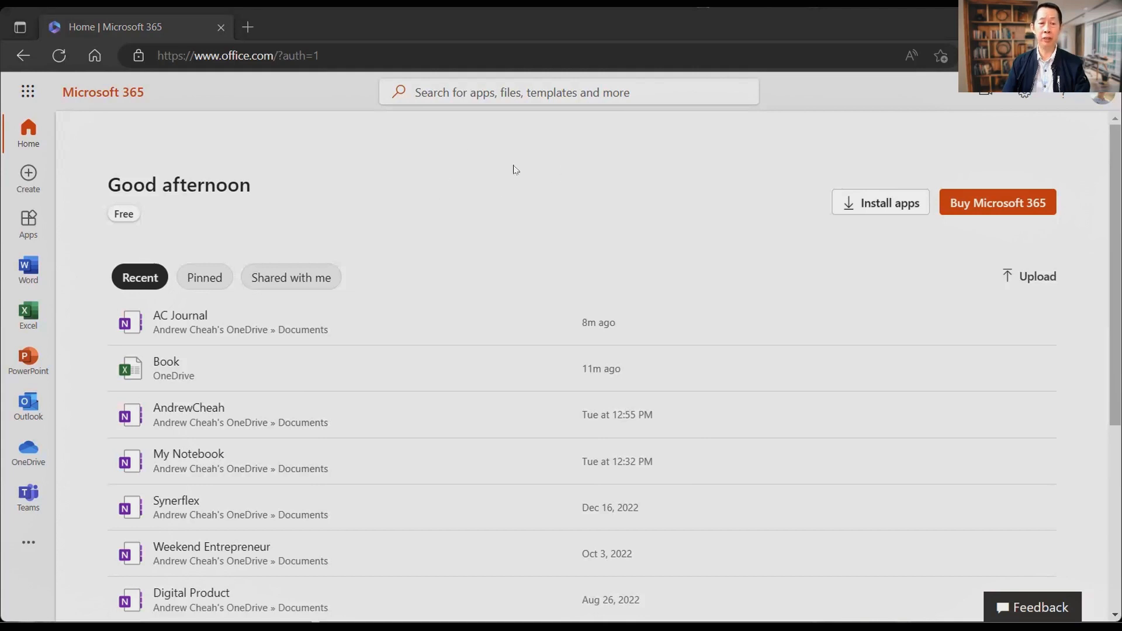
mouse_move(121, 171)
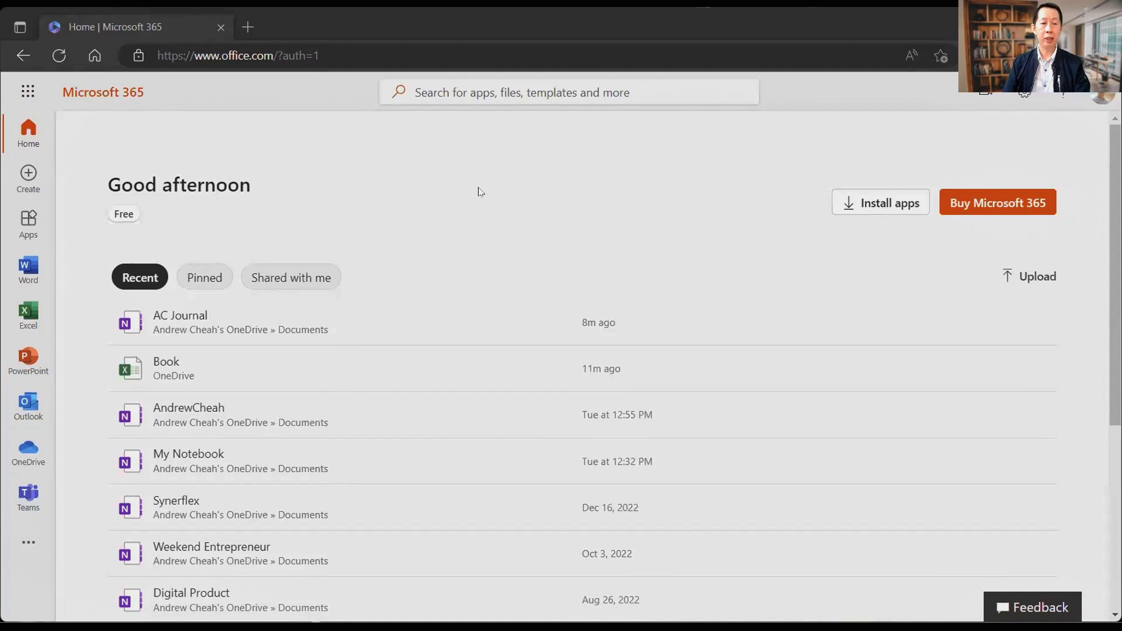
mouse_move(28, 269)
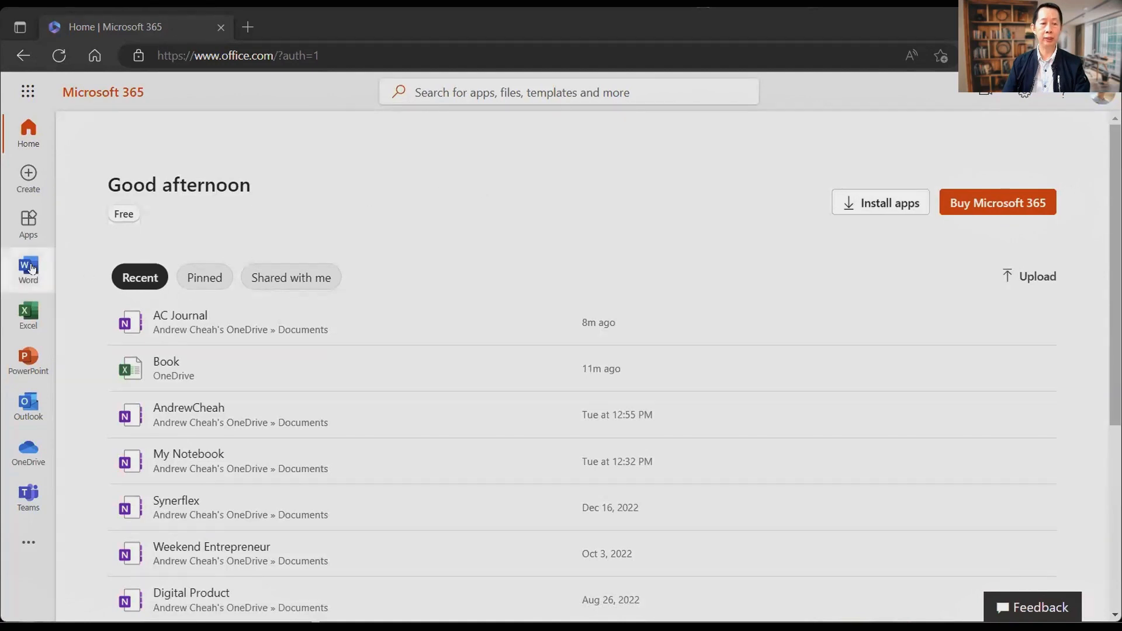
mouse_move(28, 315)
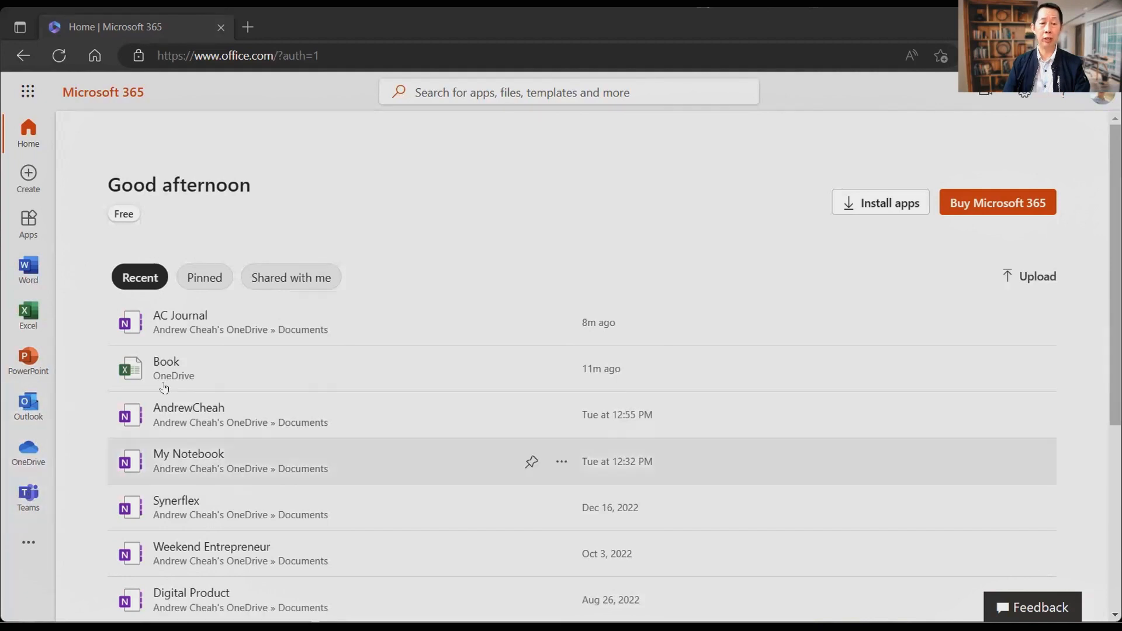
mouse_move(427, 195)
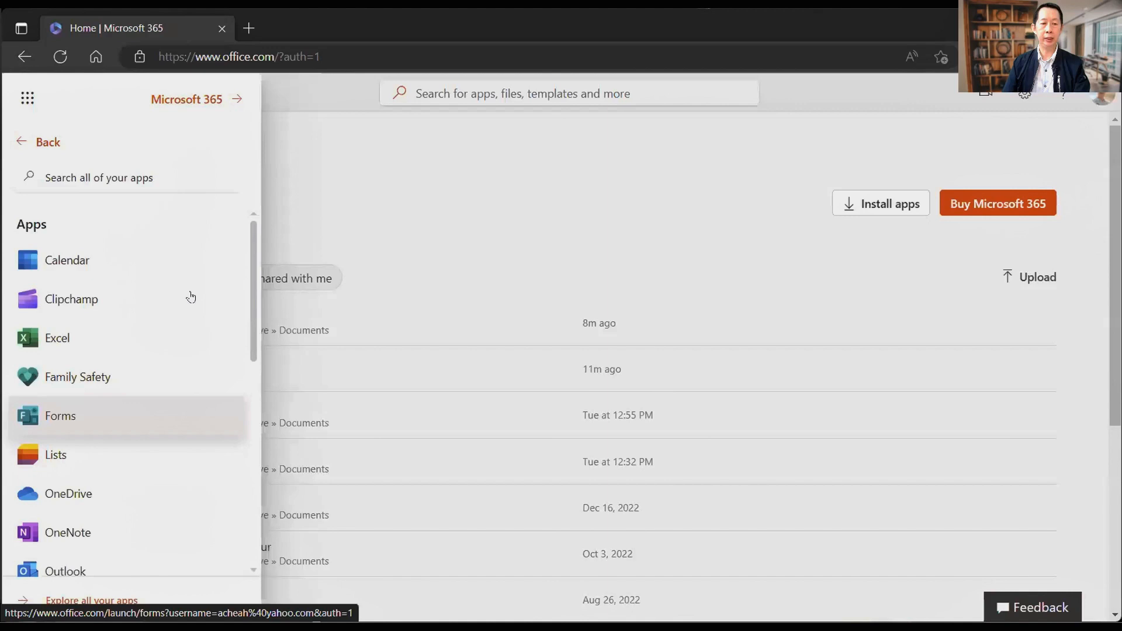
- Scroll the Apps list down to People, Power Automate and PowerPoint
scroll(down, 3)
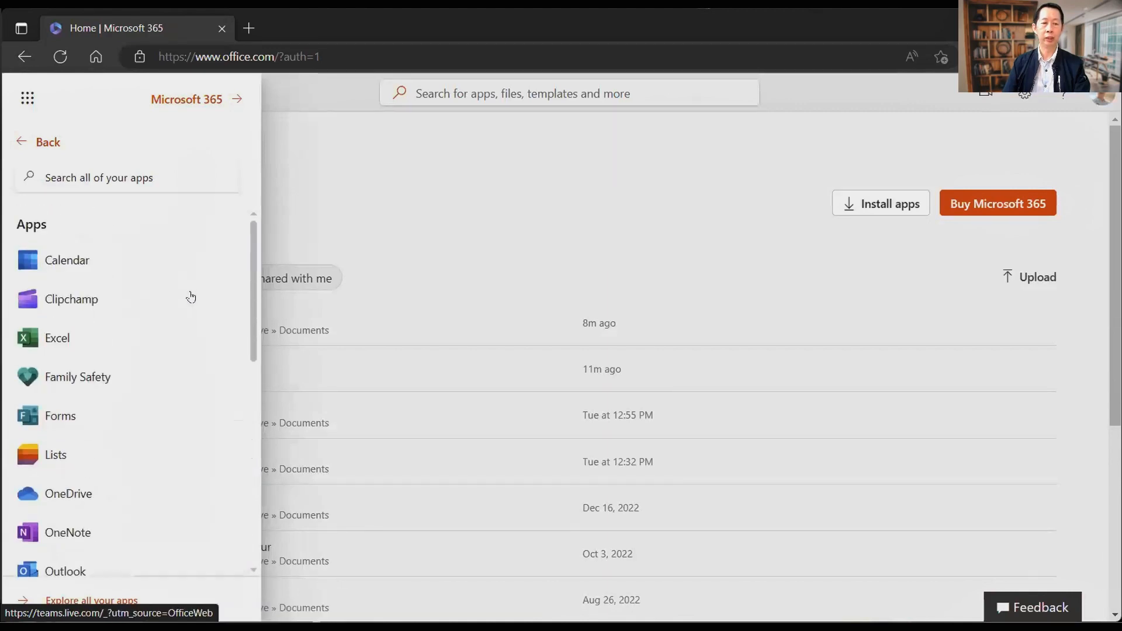
scroll(down, 3)
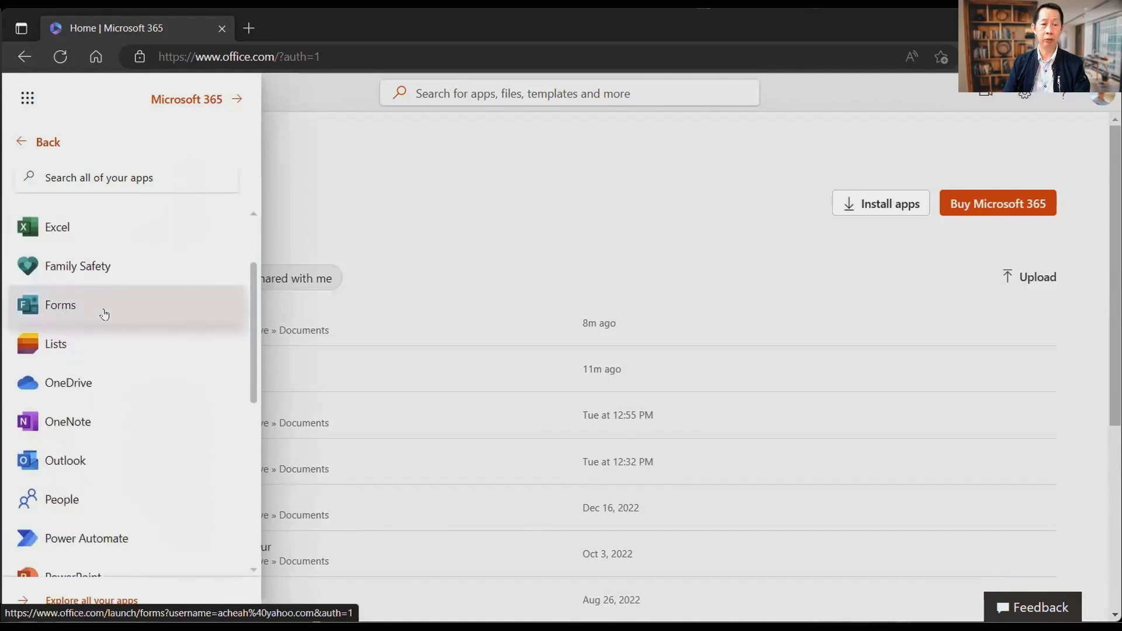
mouse_move(84, 346)
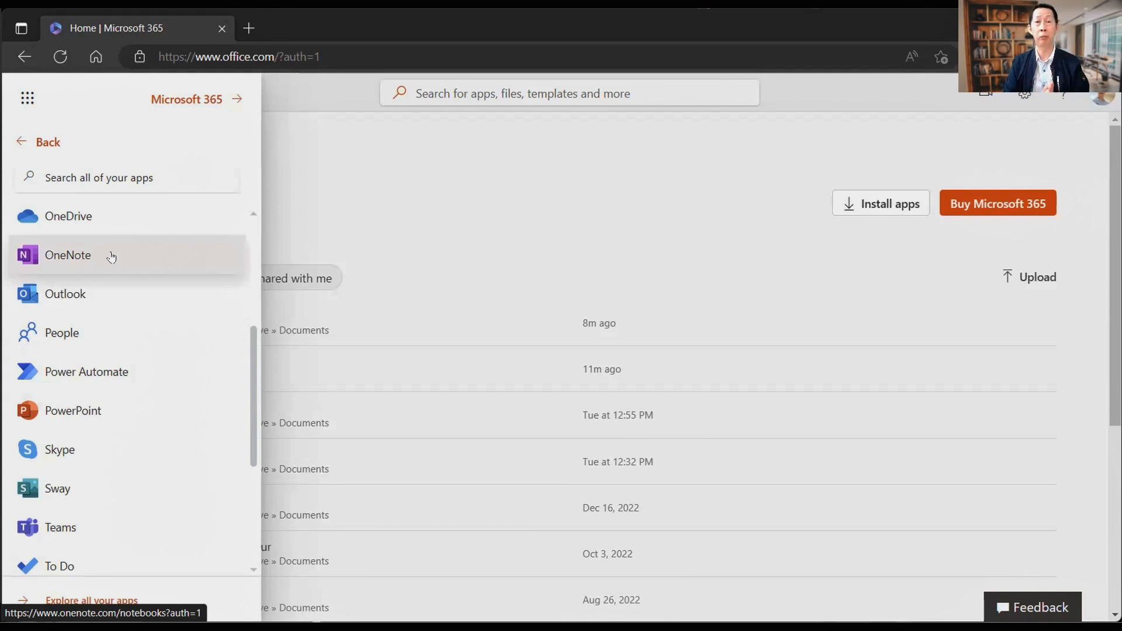
mouse_move(136, 266)
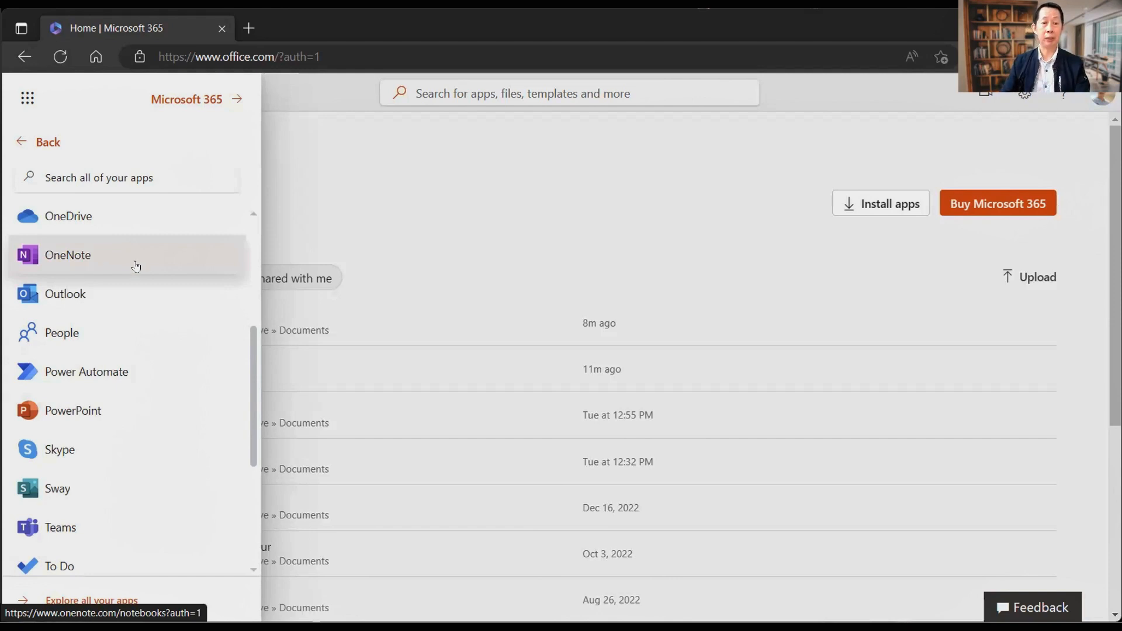
mouse_move(86, 372)
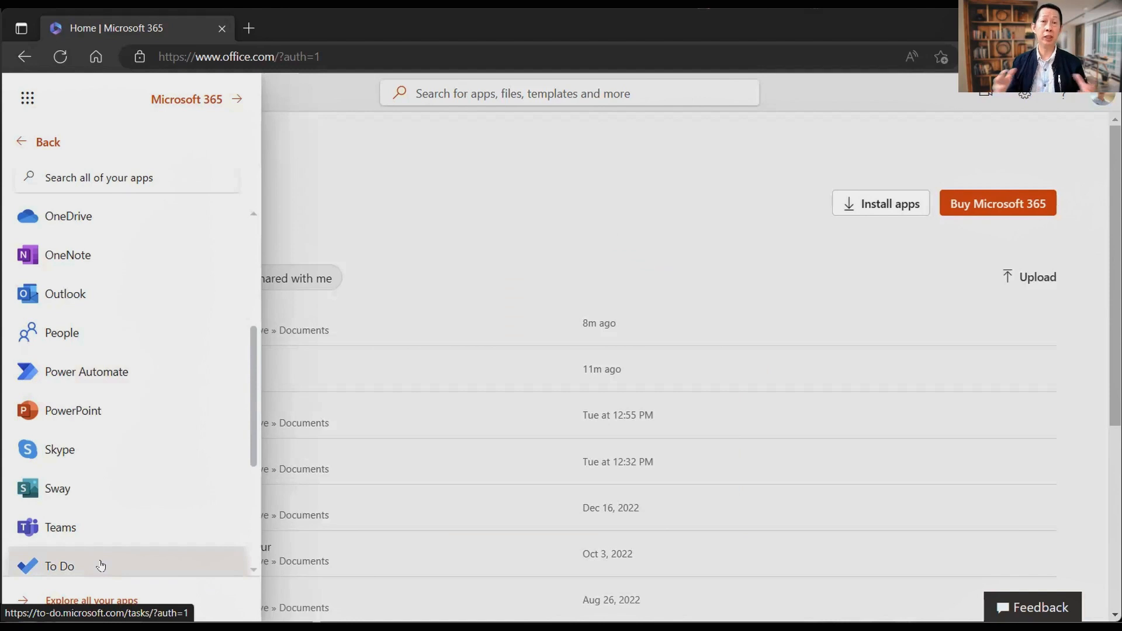
mouse_move(118, 534)
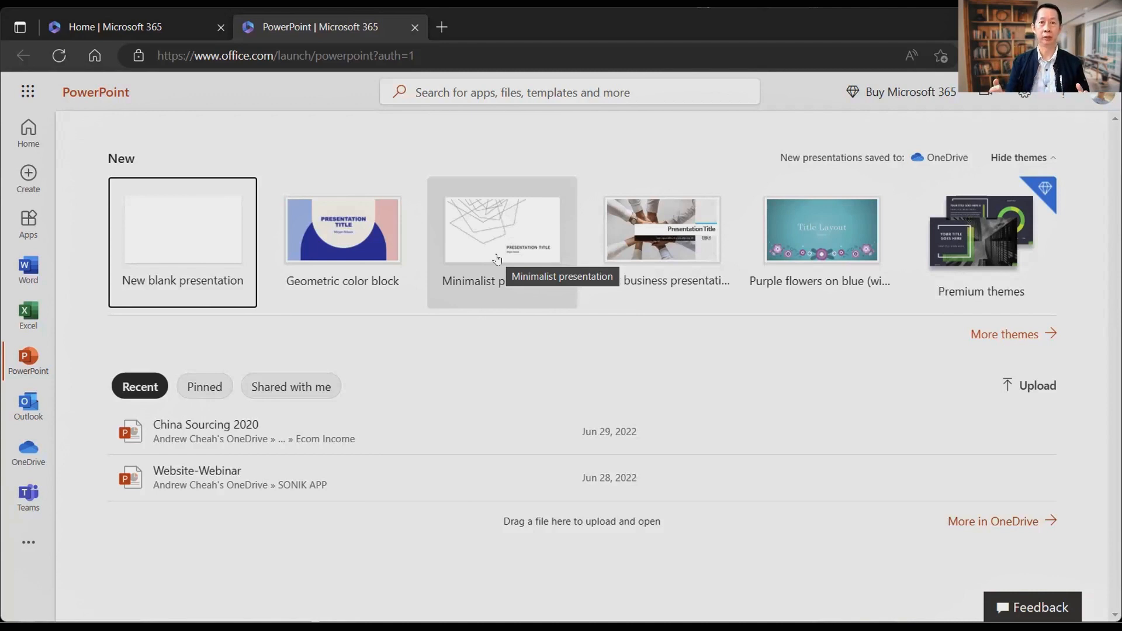
mouse_move(173, 231)
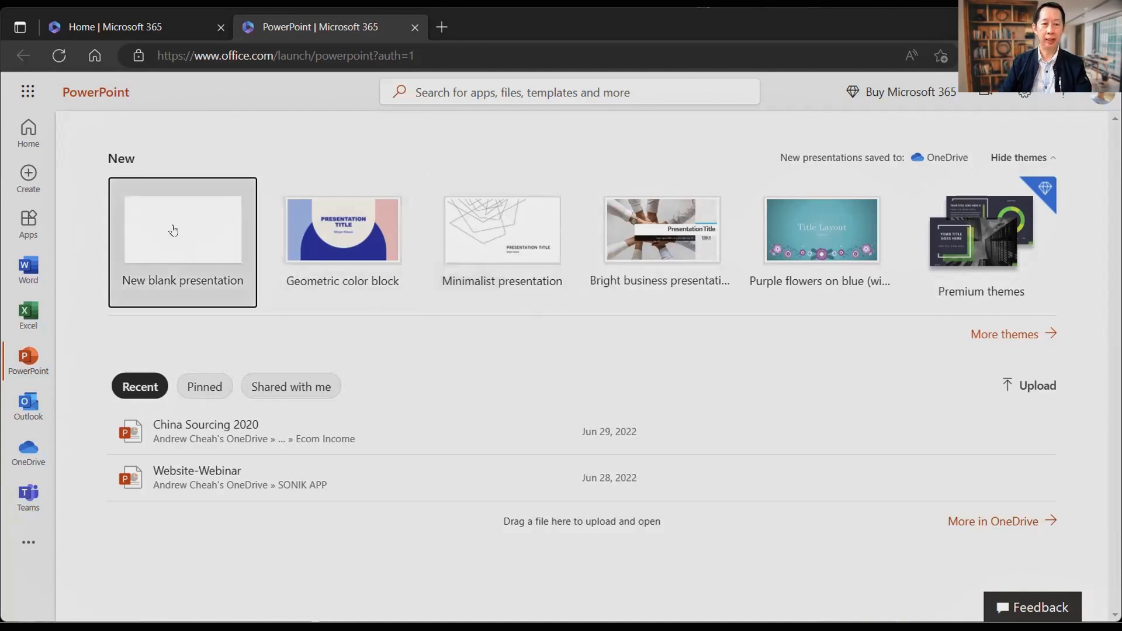
- Create a new blank presentation and select its title placeholder
click(181, 229)
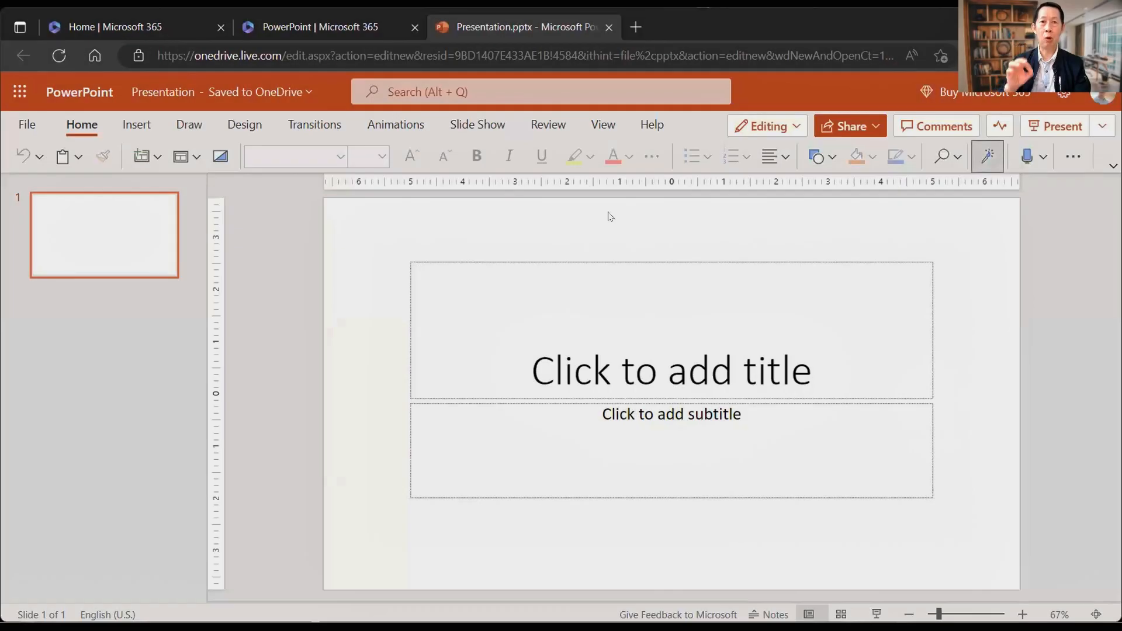
click(988, 156)
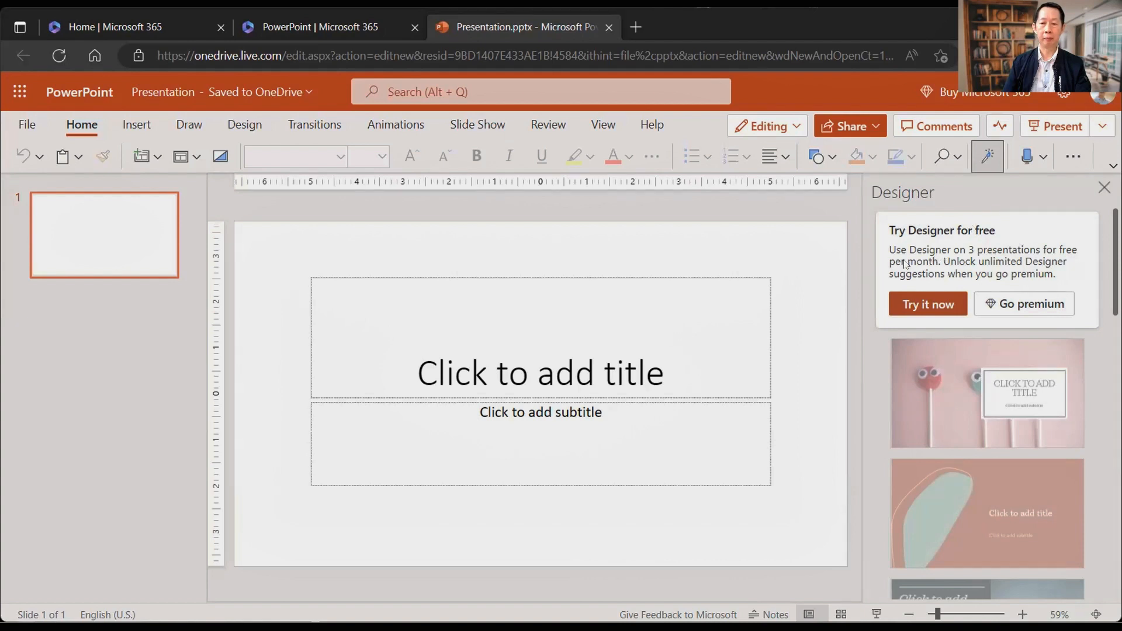
mouse_move(1088, 259)
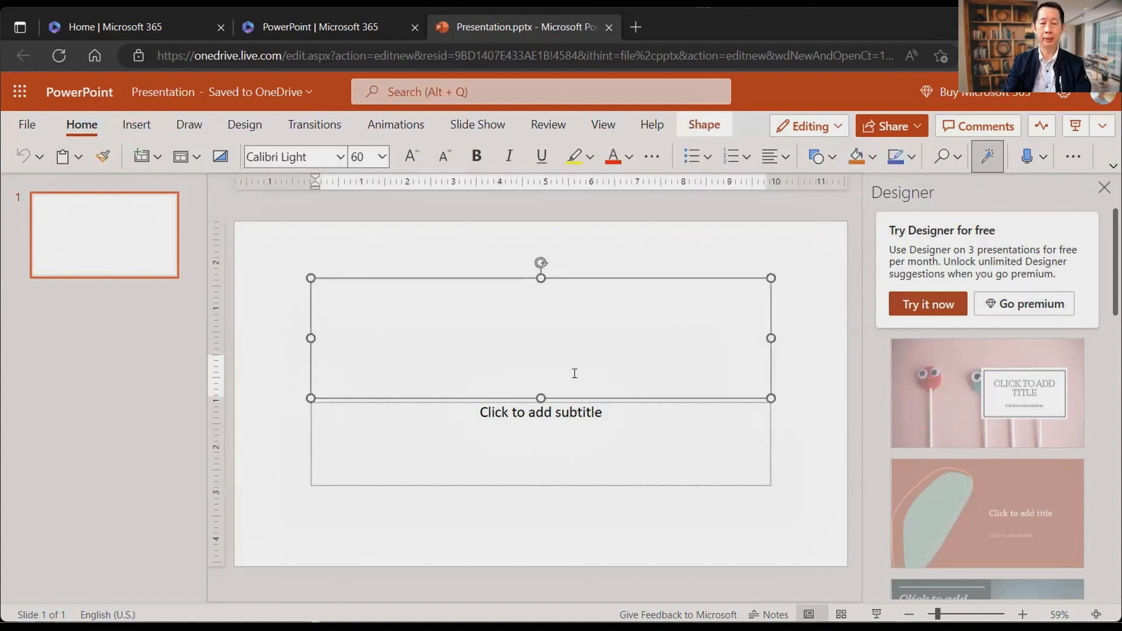
- Enter 'Productivity Tips' in the title and 'For XXX Corporation' in the subtitle
text(Pro)
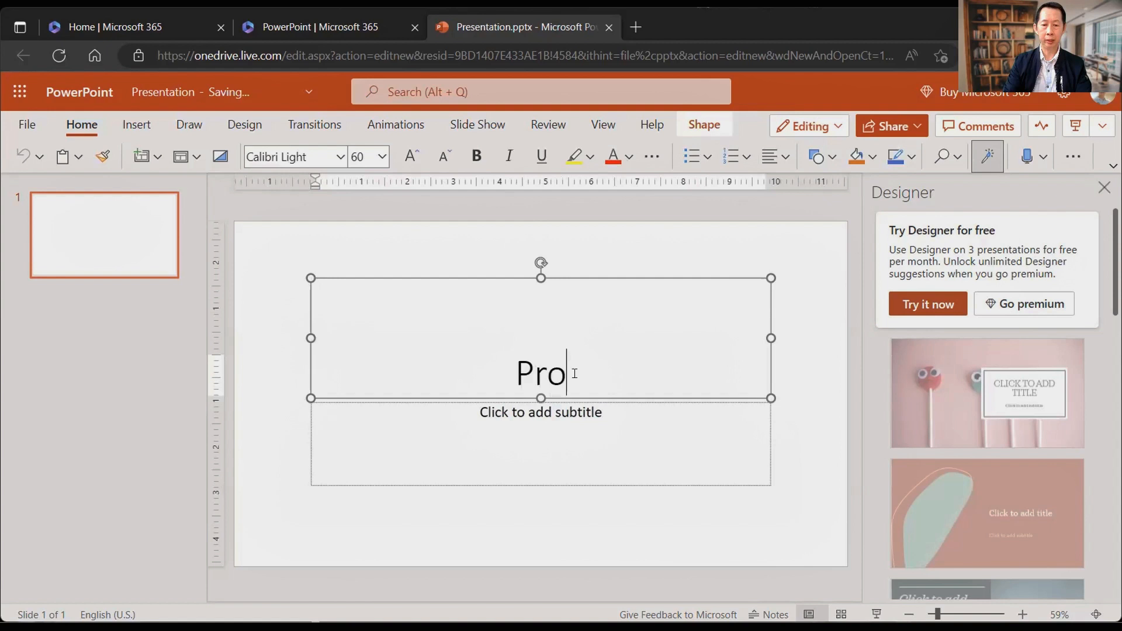
text(ductit)
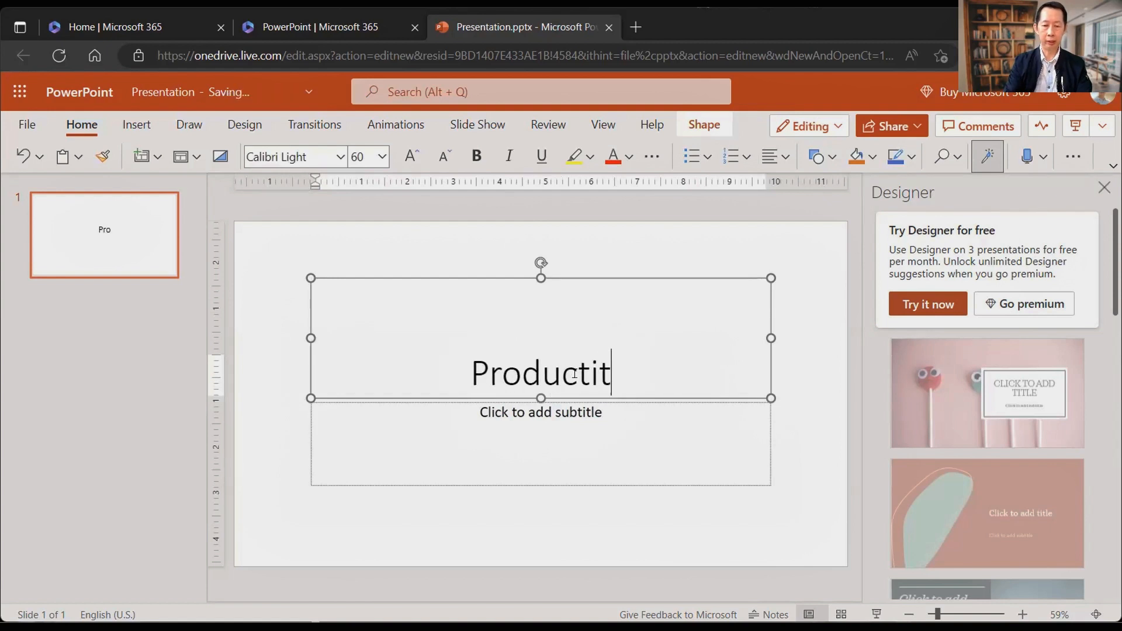
text(ivity)
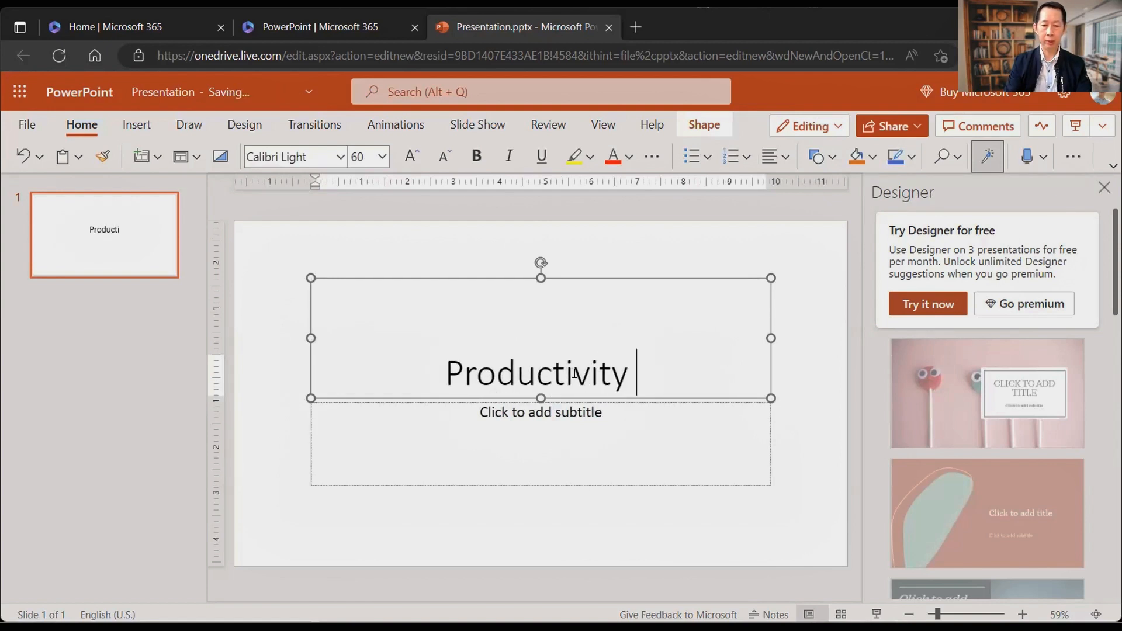
text(Tips)
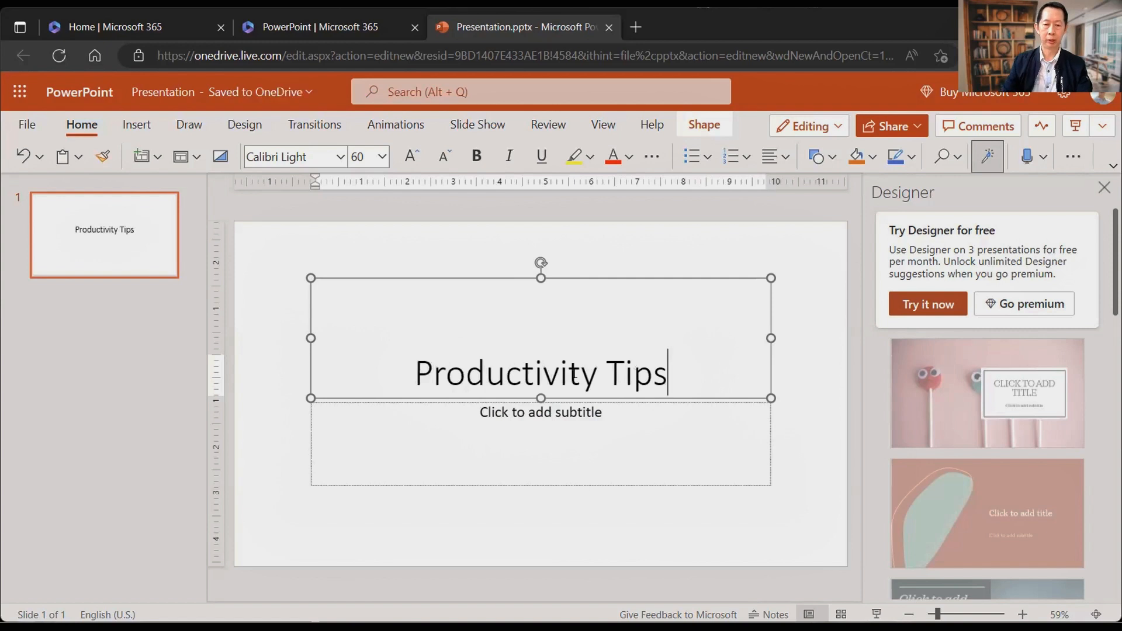
text(For XXX Corporation)
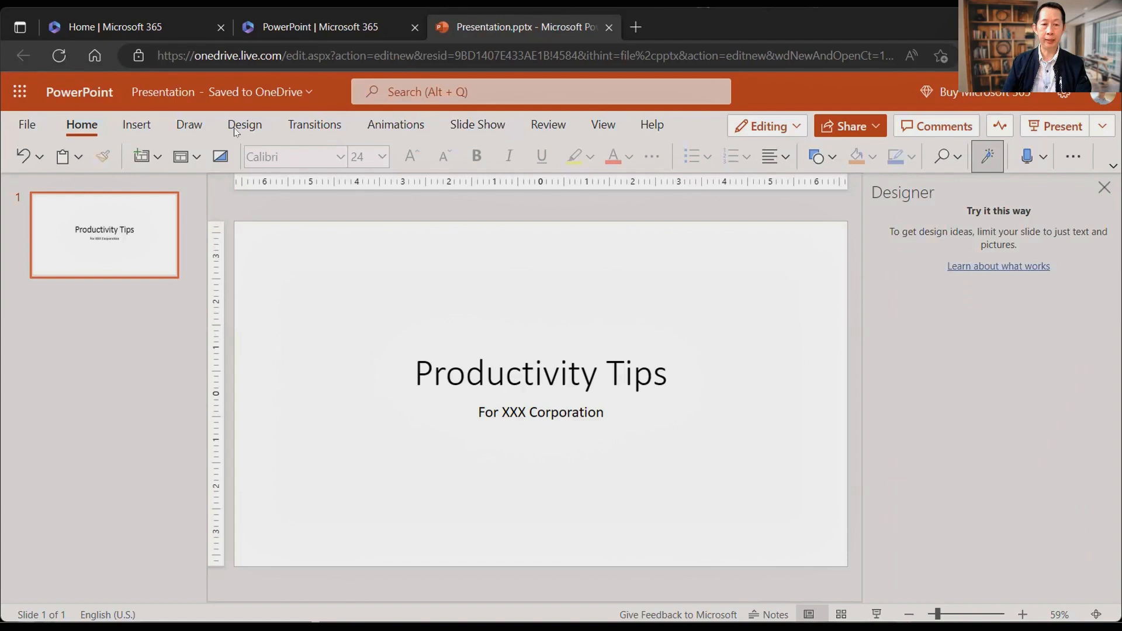
- Bring up Designer ideas and apply the road-photo design to the title slide
click(244, 124)
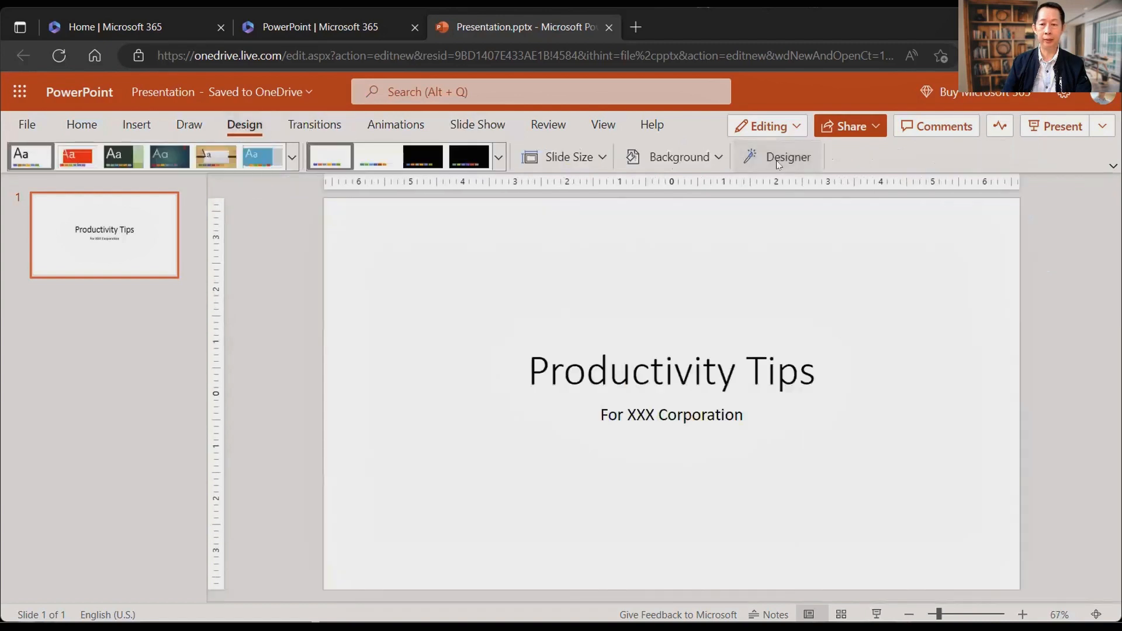
click(778, 156)
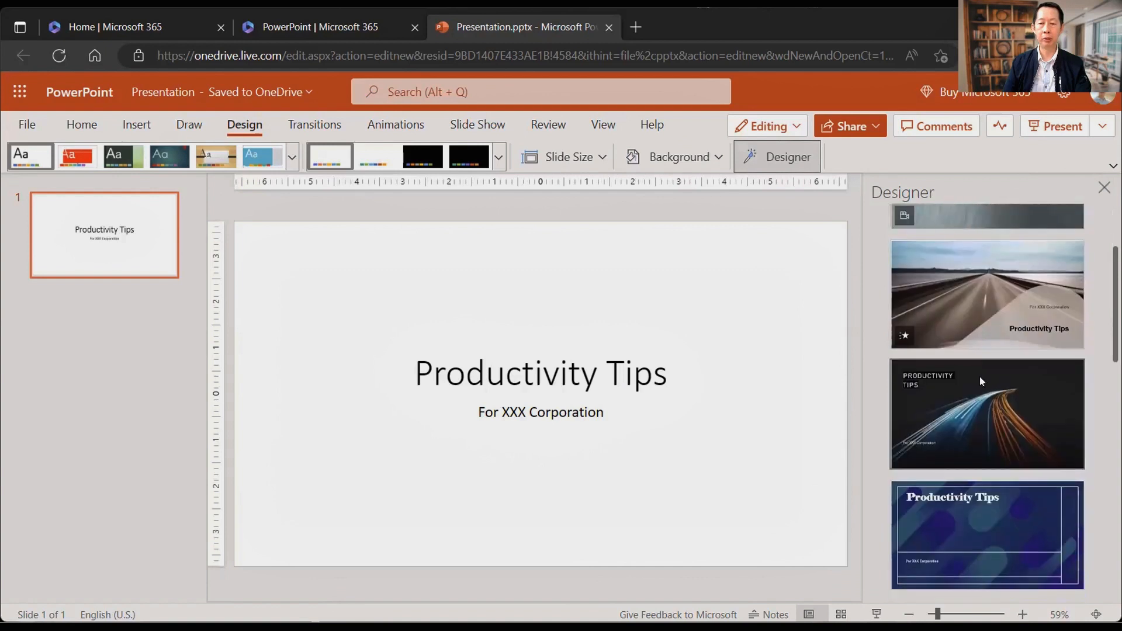
mouse_move(988, 293)
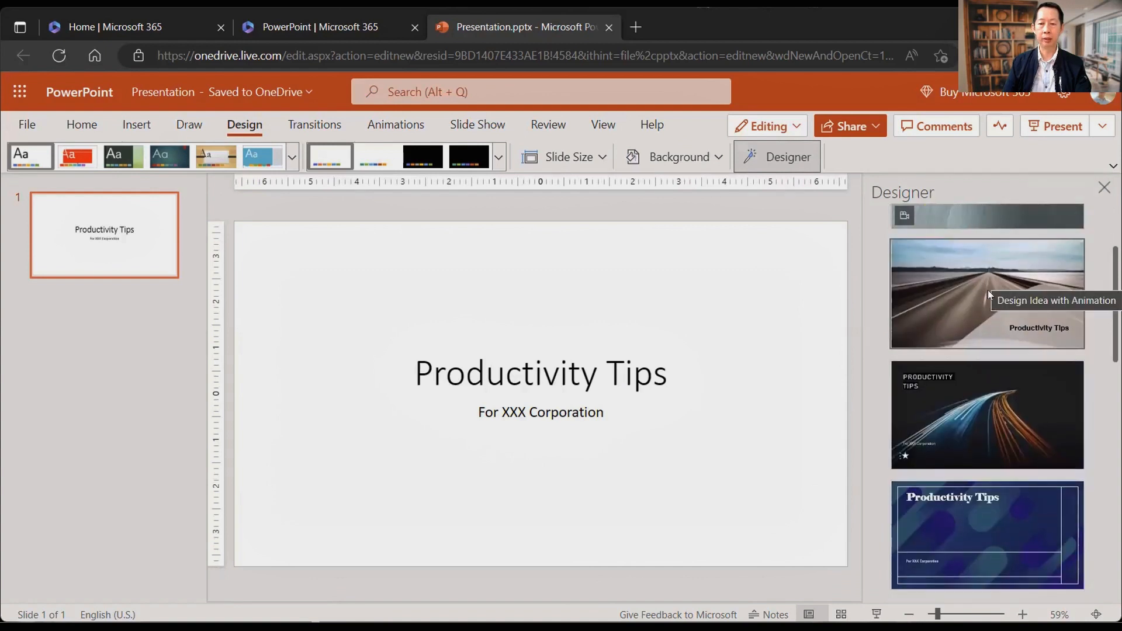
click(986, 293)
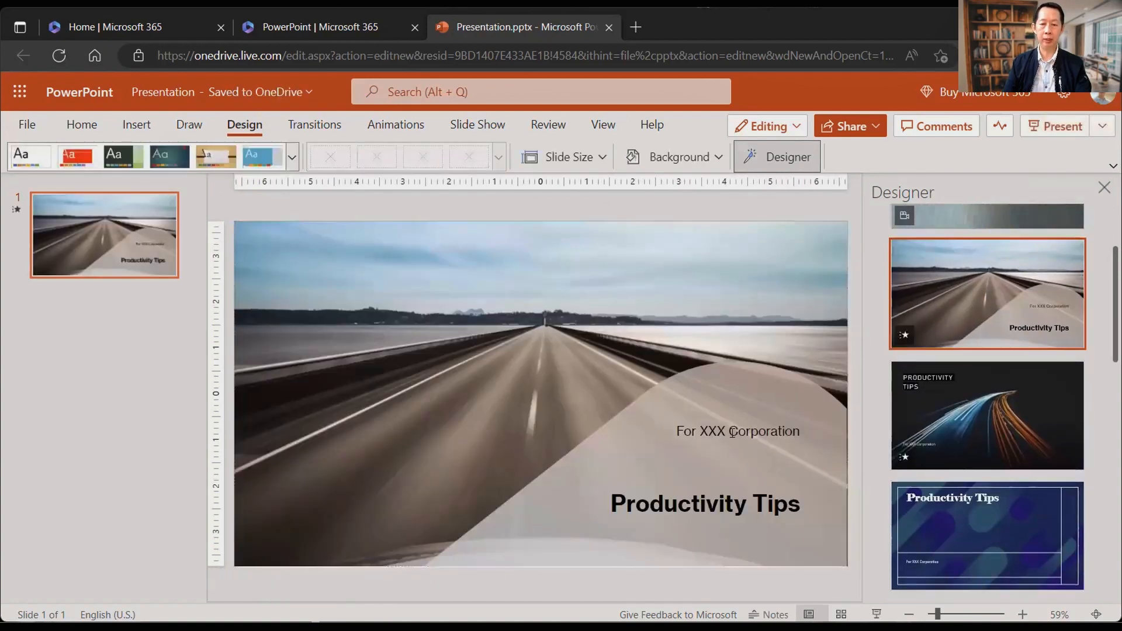
- Try the flower and purple designs, then settle on the dark blue rounded-shapes design
scroll(down, 3)
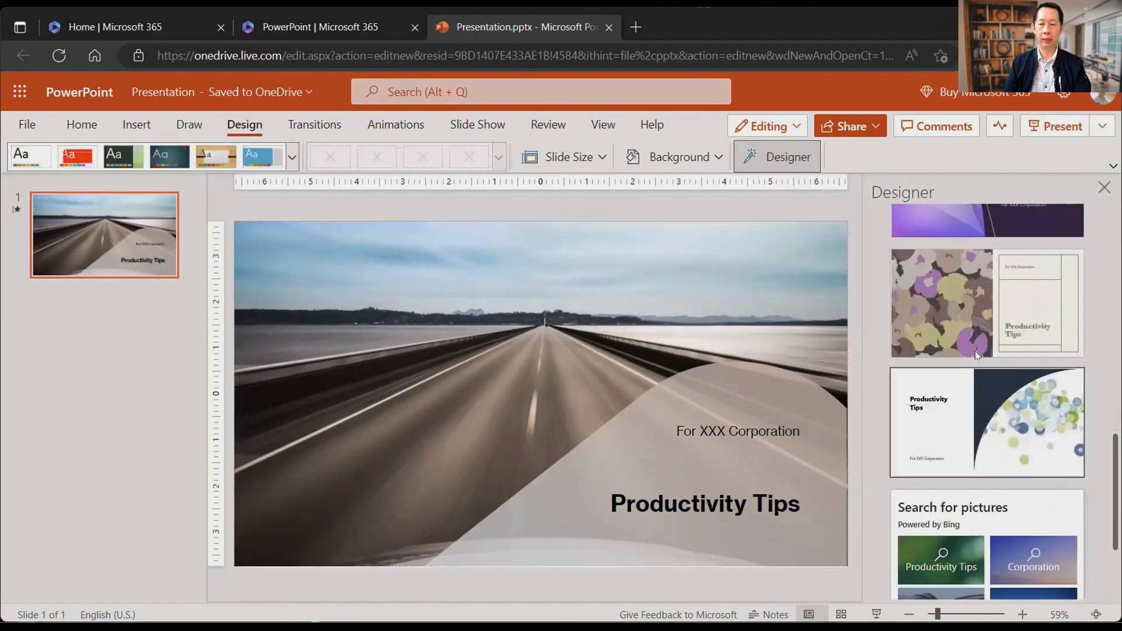
click(986, 303)
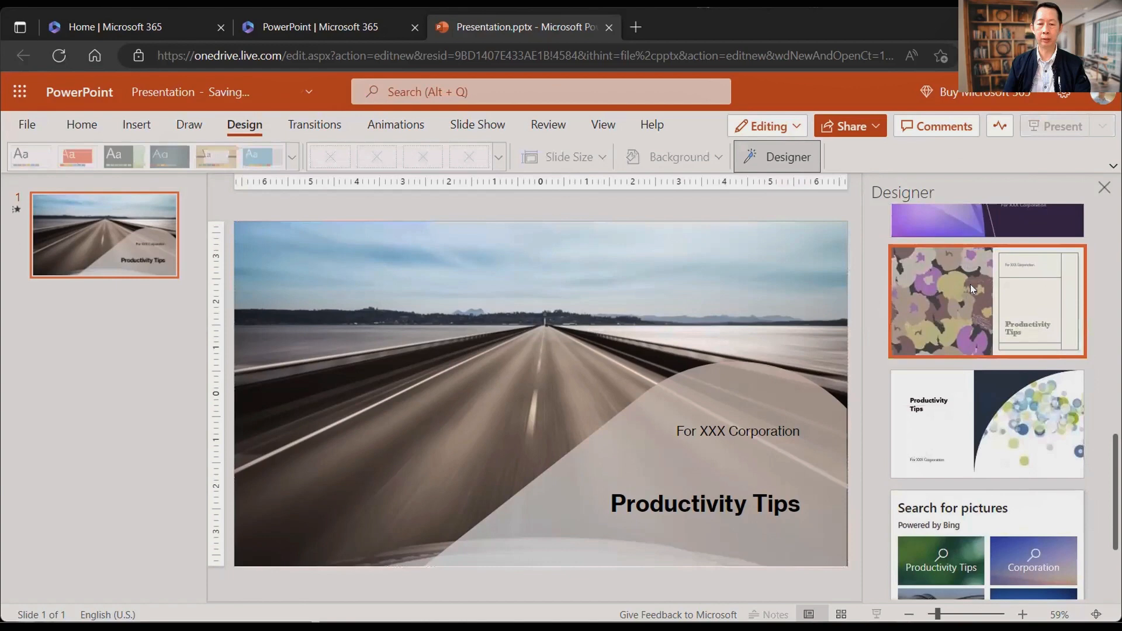
click(986, 299)
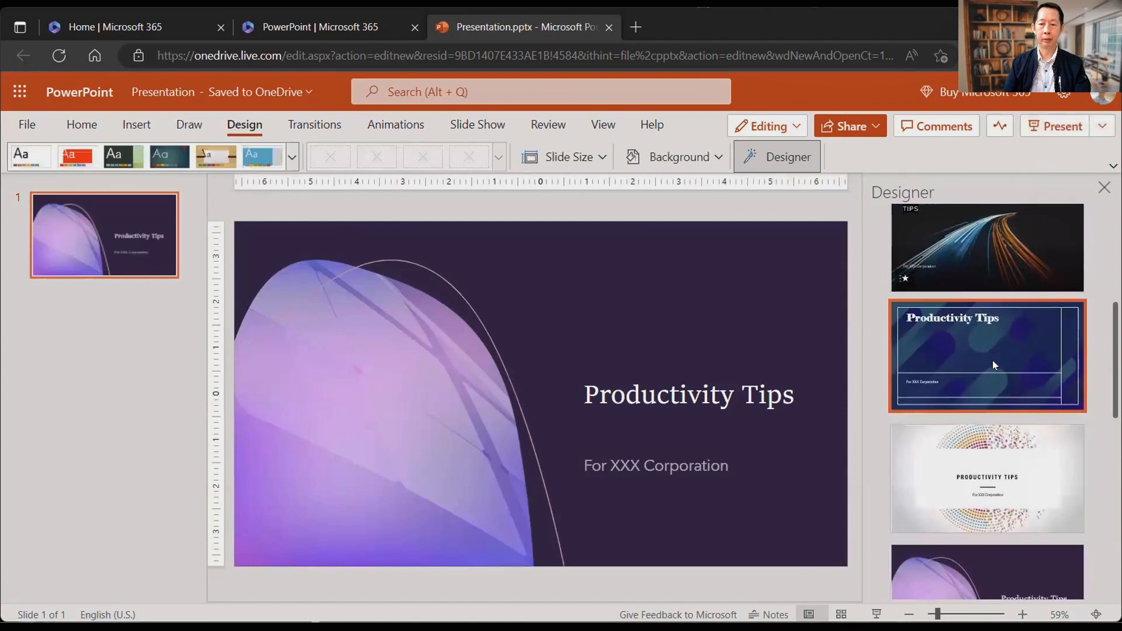
click(986, 356)
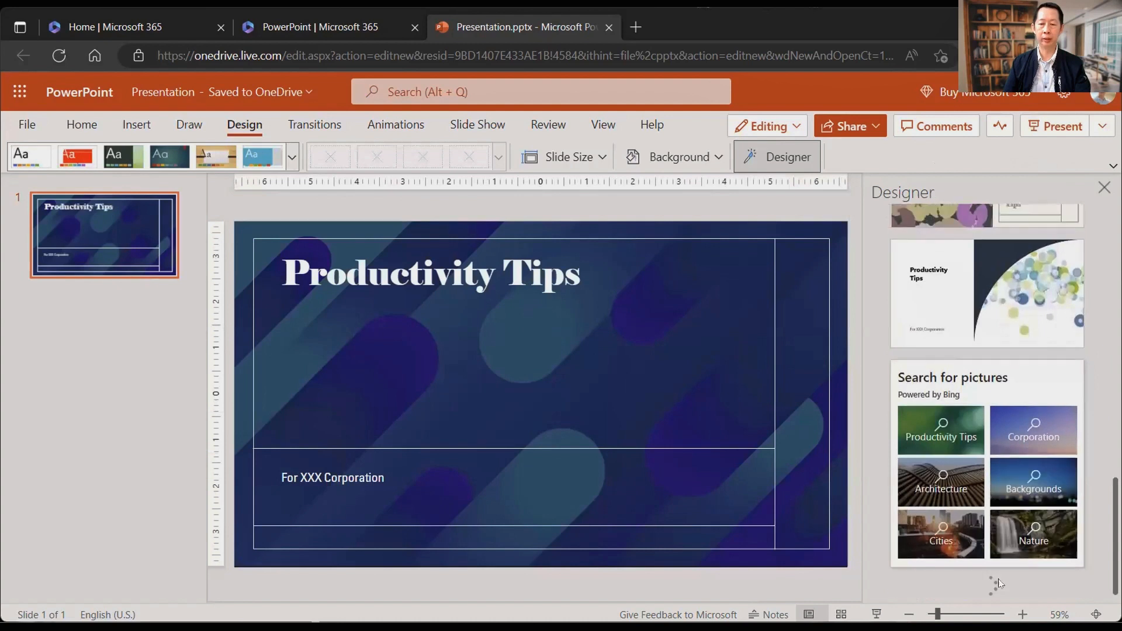
scroll(down, 3)
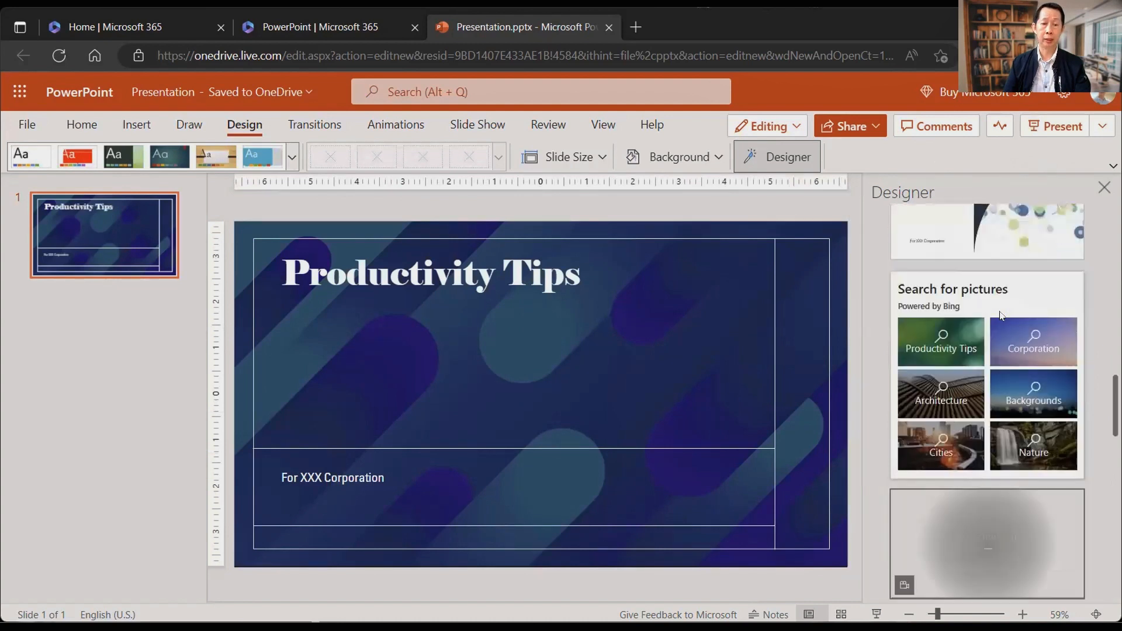
scroll(down, 3)
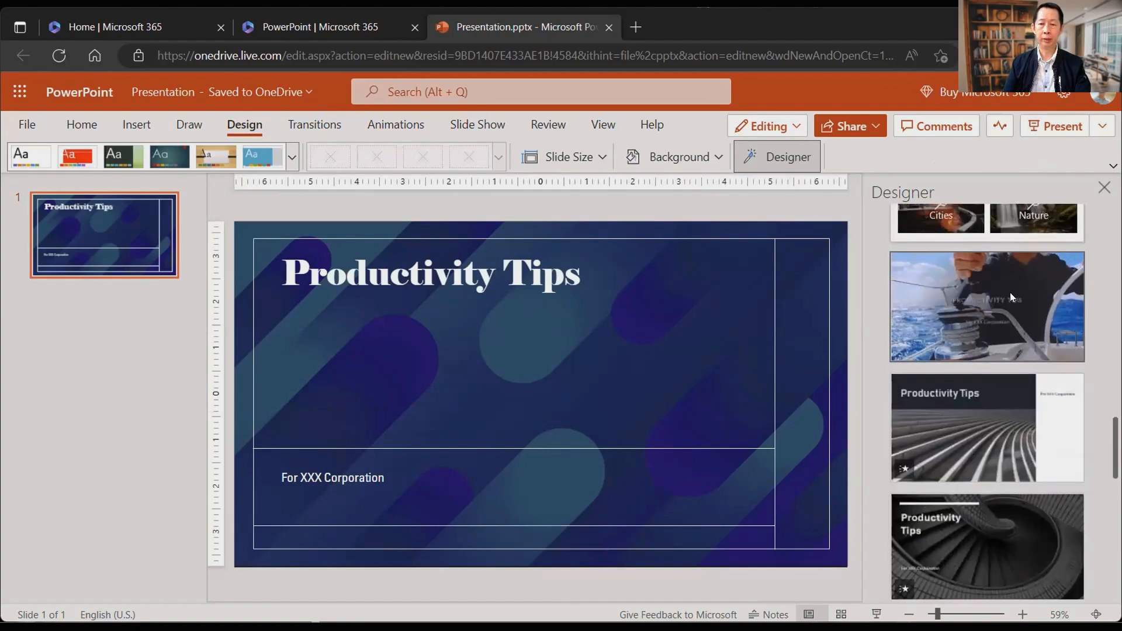
- Apply the animated sailing-winch video design to the title slide
click(986, 306)
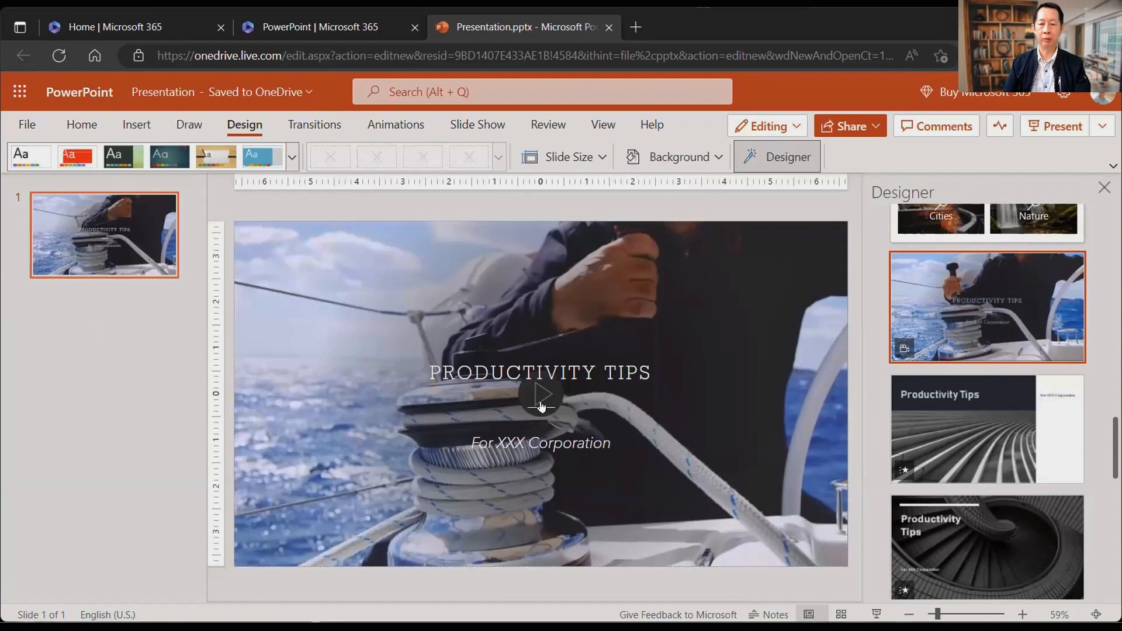
mouse_move(635, 399)
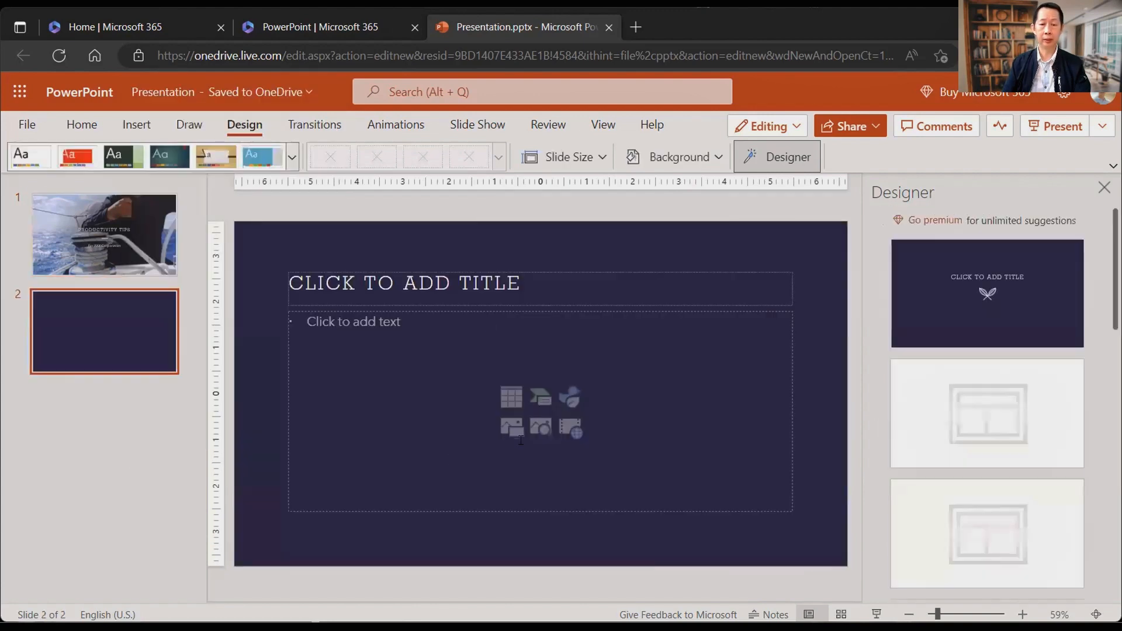
- Title slide 2 CONTENT and type the first bullet, 'Number one'
text(CO)
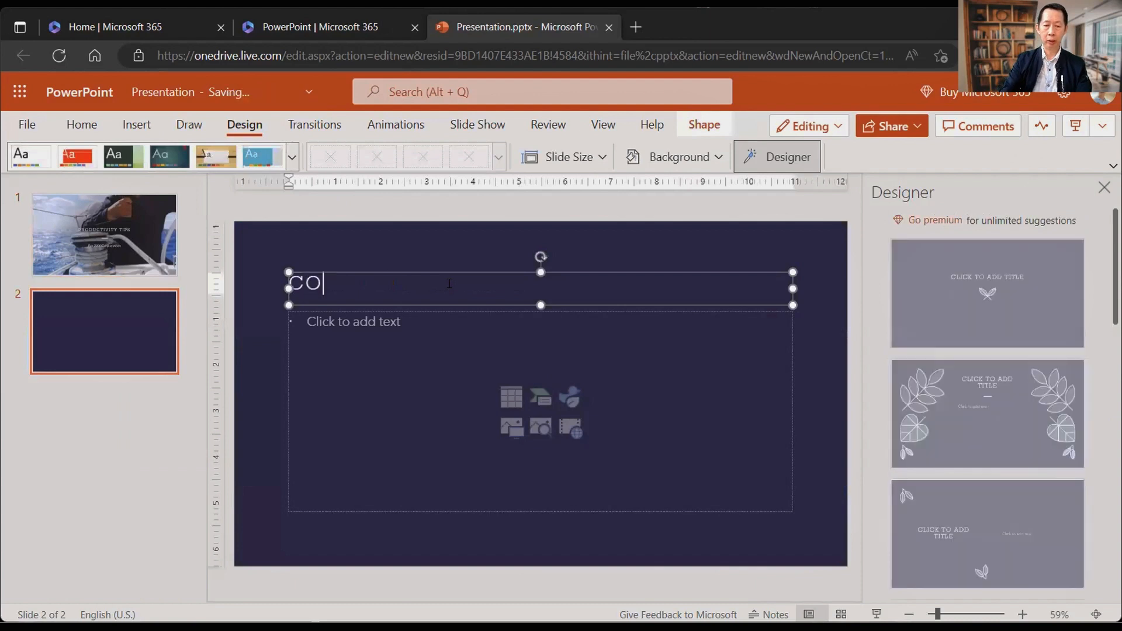
text(NTENT)
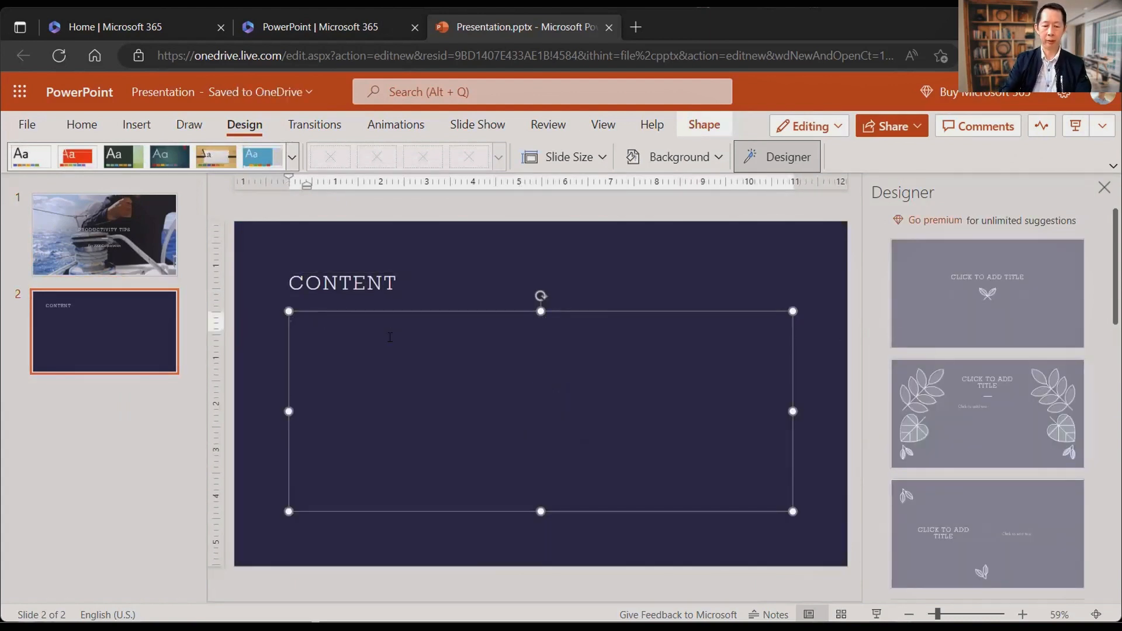
text(un)
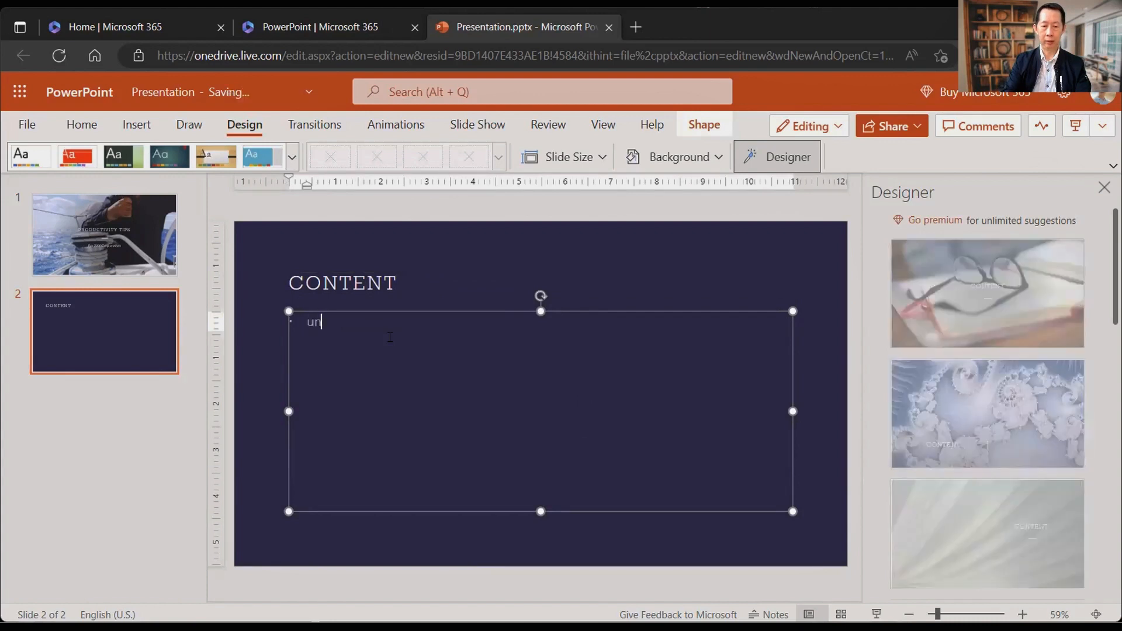
text(Number one)
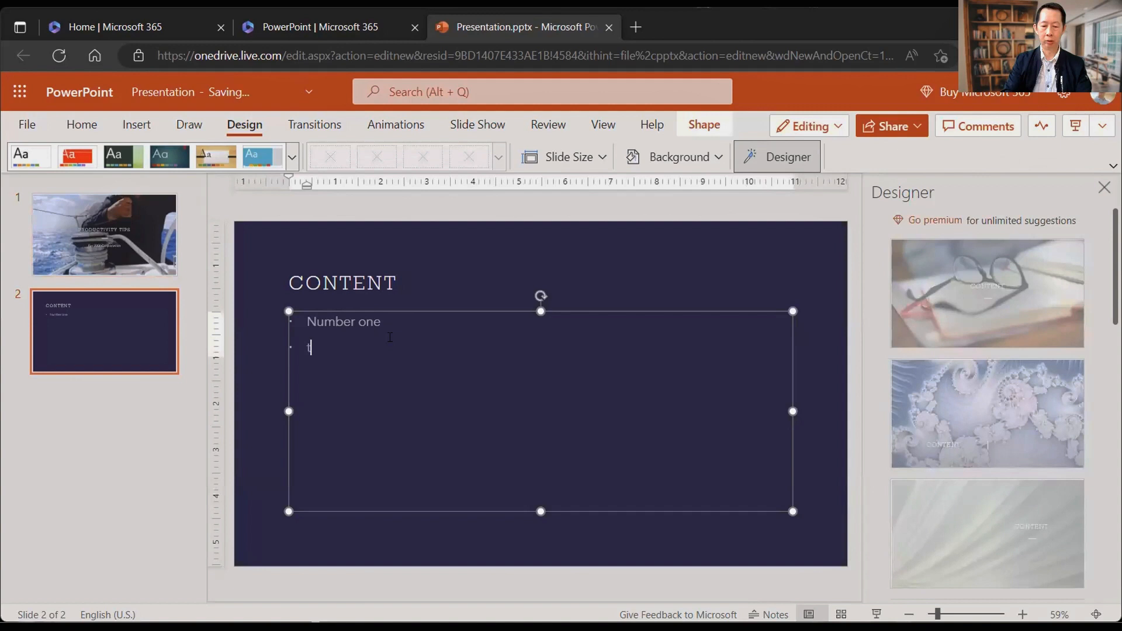
- Type 'Two three' and split it into separate Two and Three bullets
text(wo three)
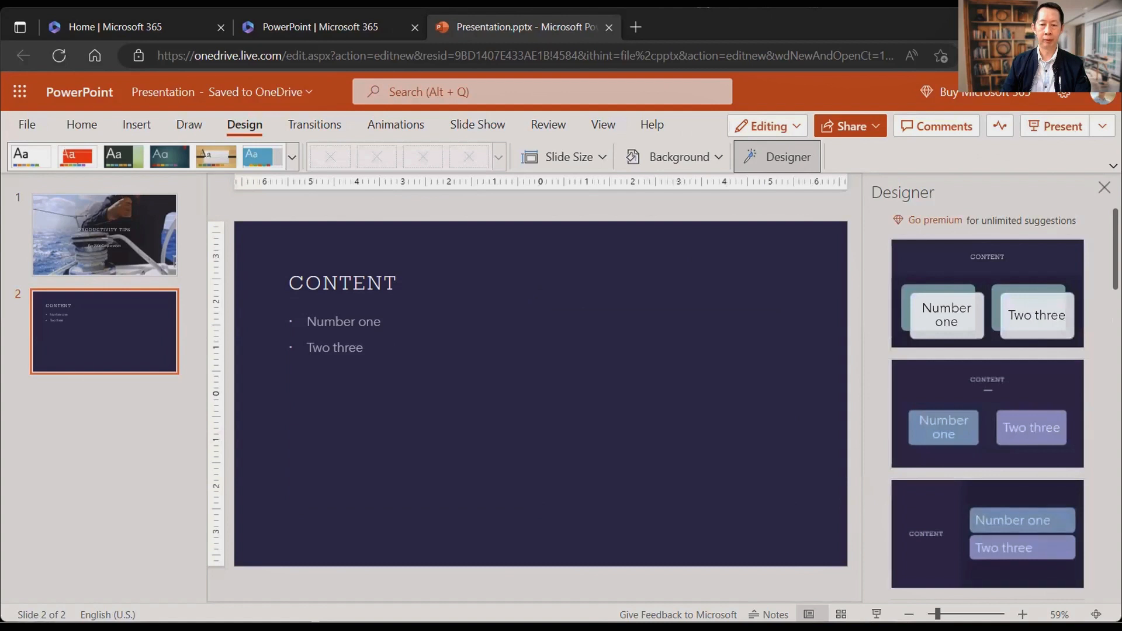
click(335, 347)
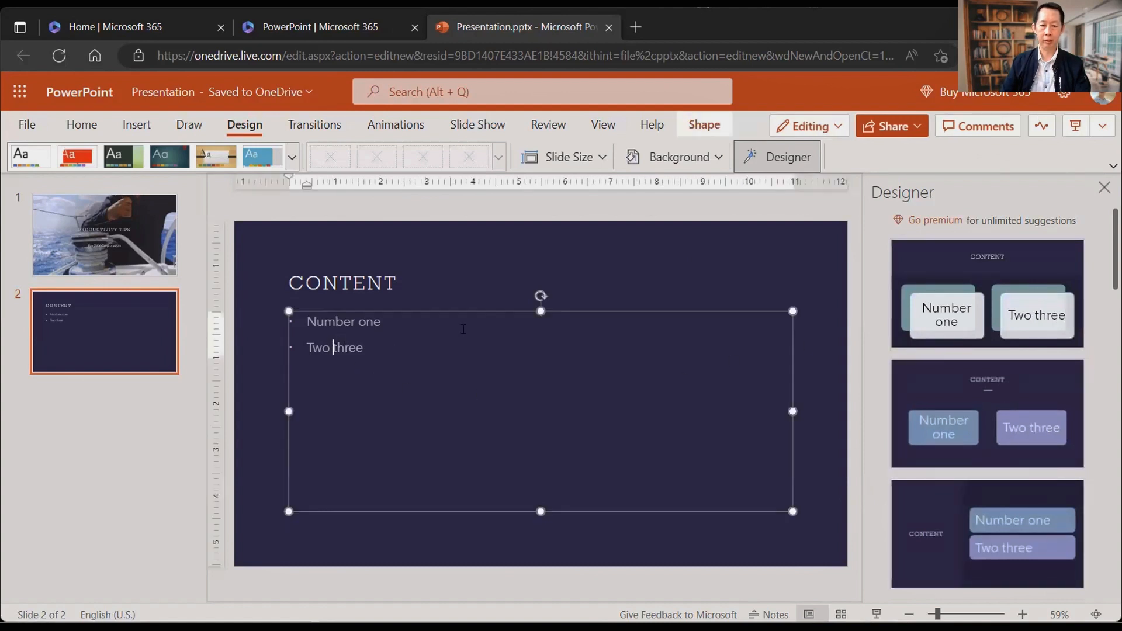
key(enter)
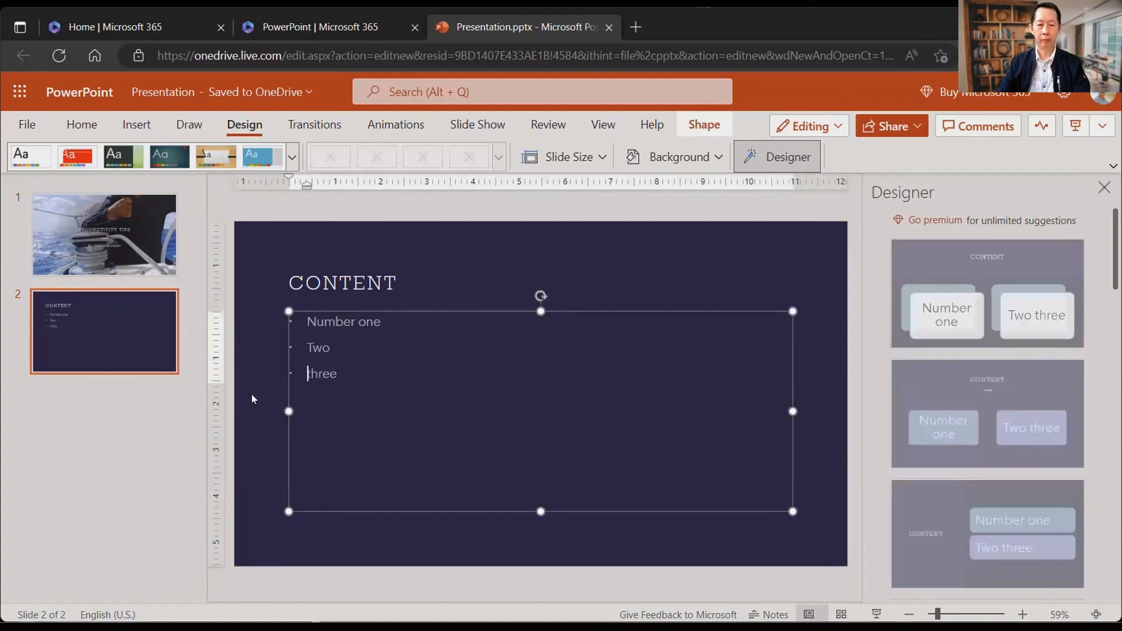
key(enter)
text(5)
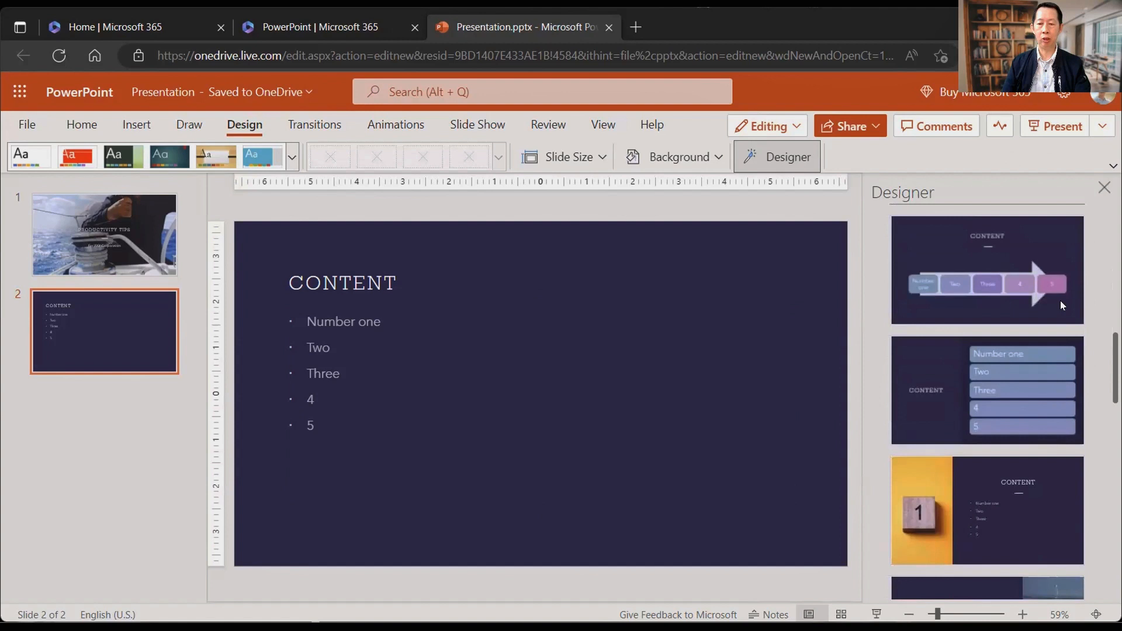
- Scroll the Designer pane to the design with the painted '1.' photo
scroll(down, 3)
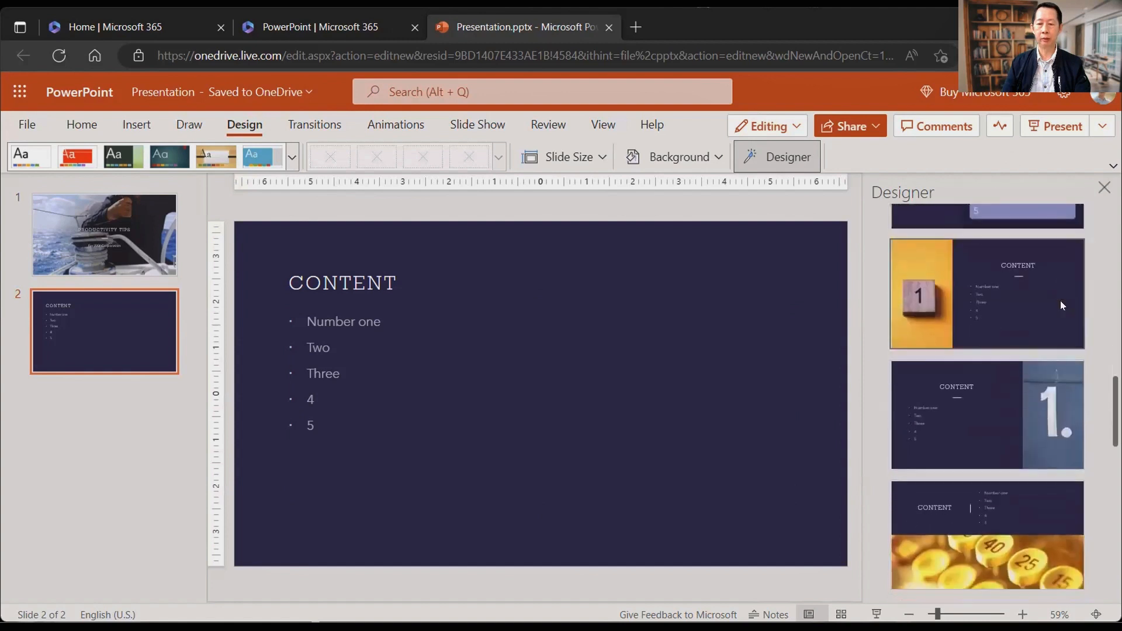
scroll(down, 3)
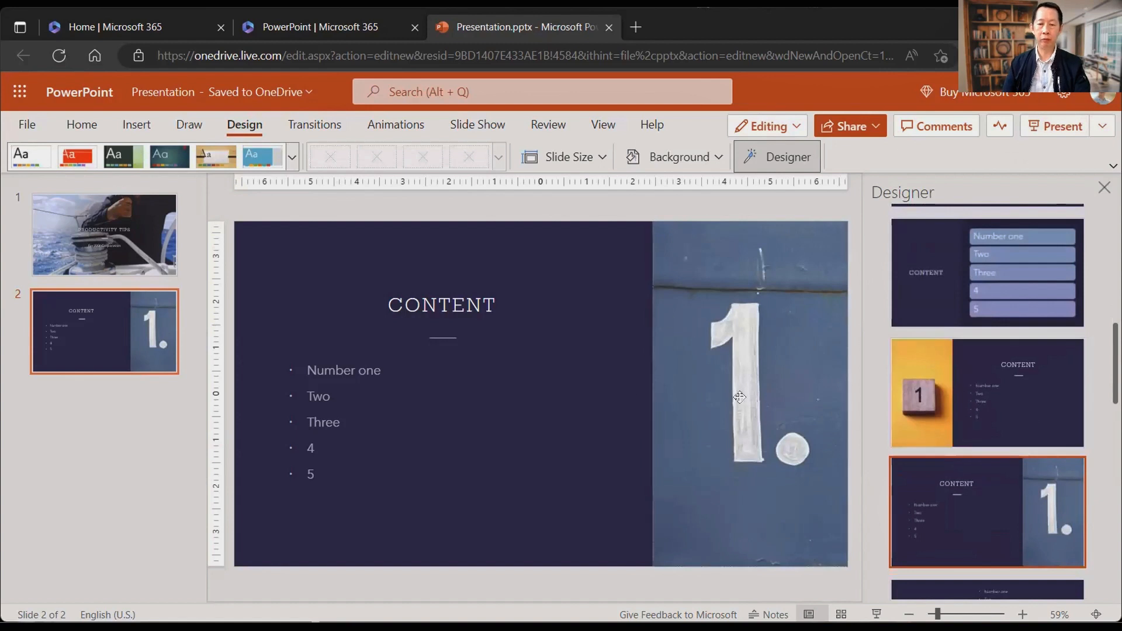
click(744, 397)
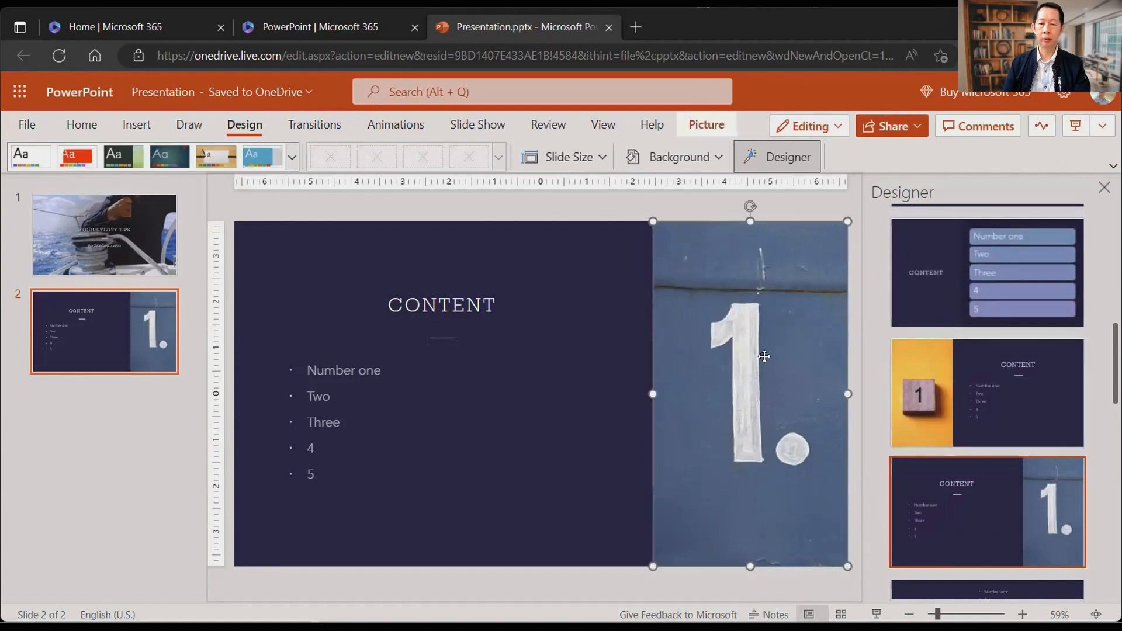
mouse_move(770, 347)
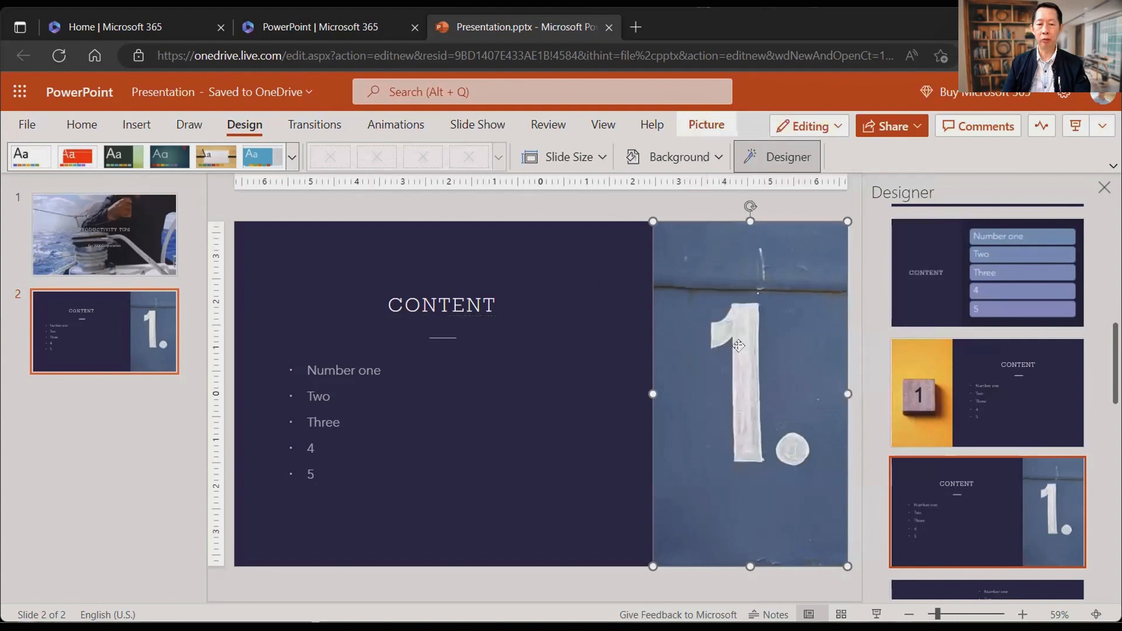
mouse_move(777, 367)
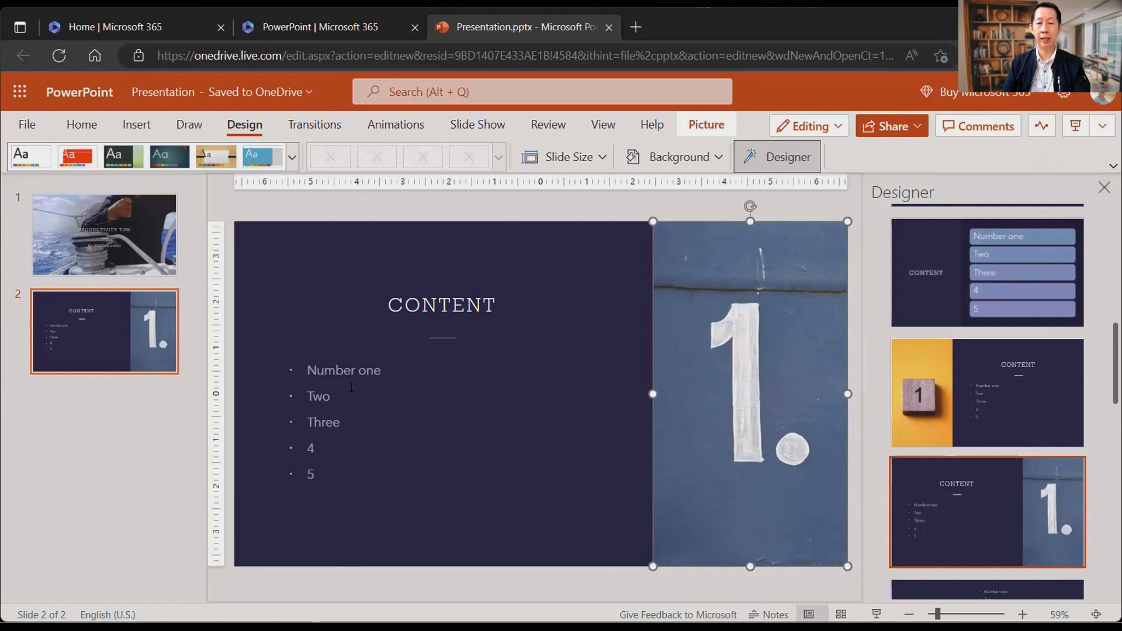
mouse_move(800, 307)
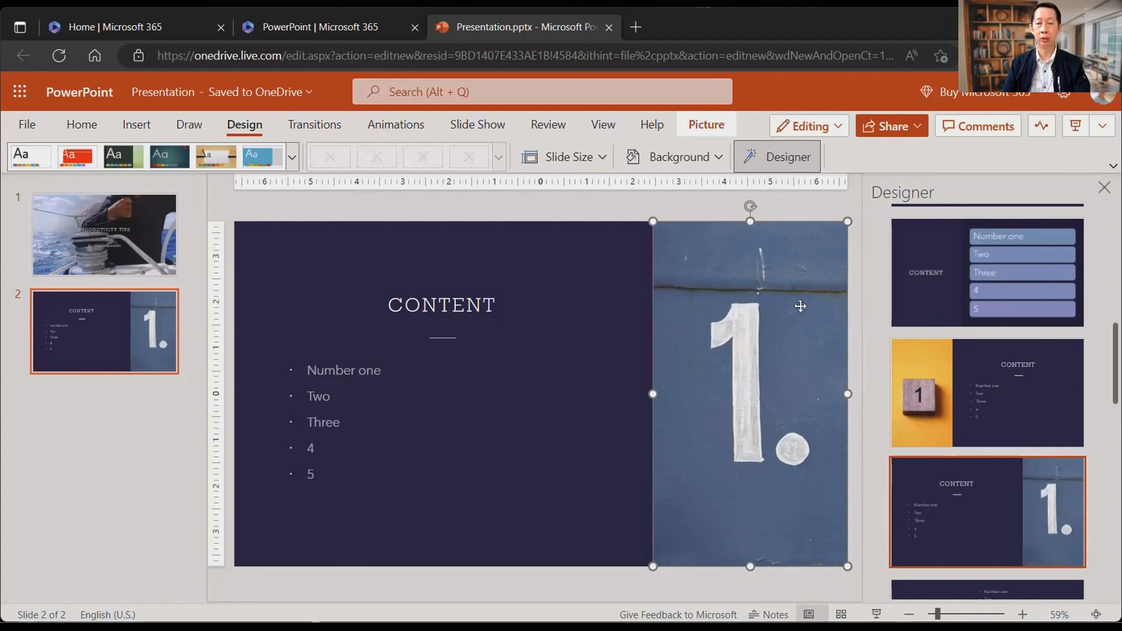
mouse_move(747, 364)
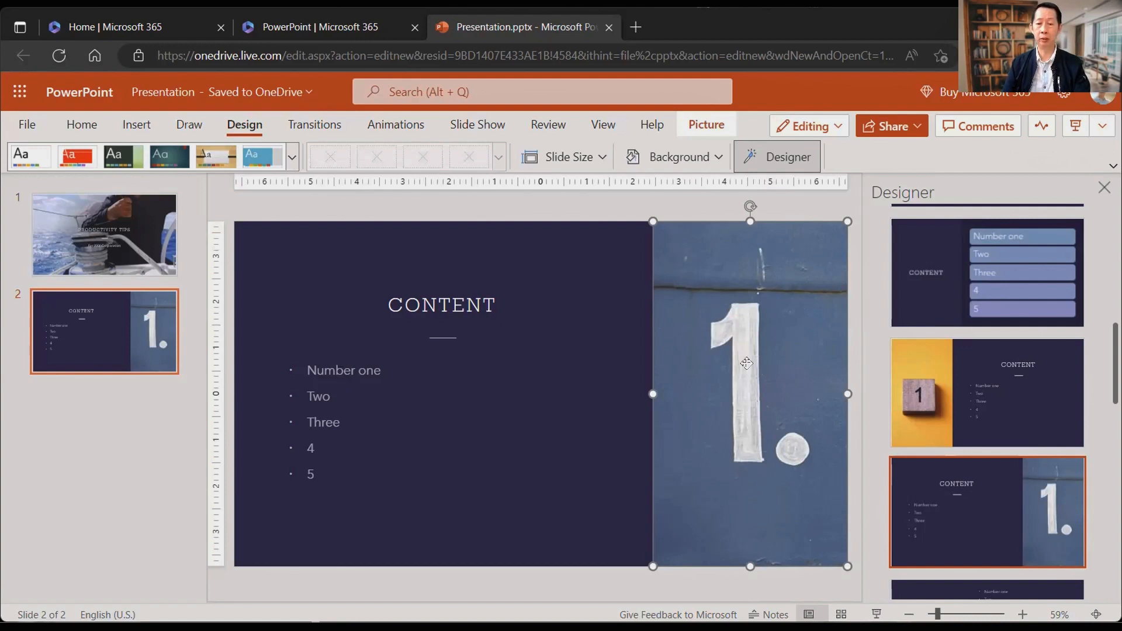
mouse_move(568, 434)
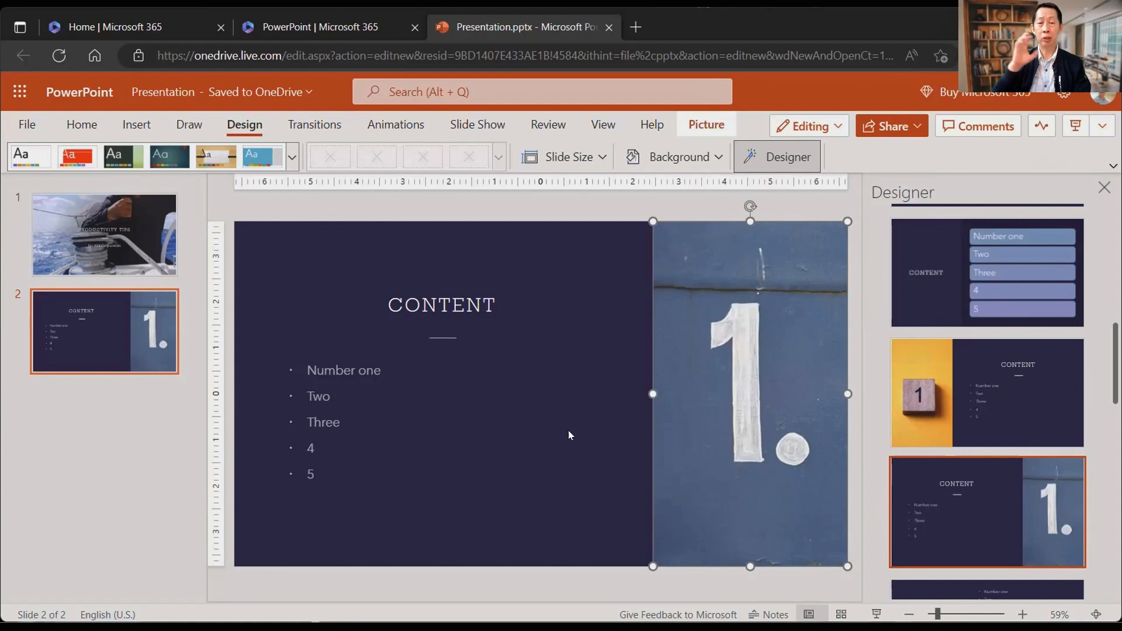